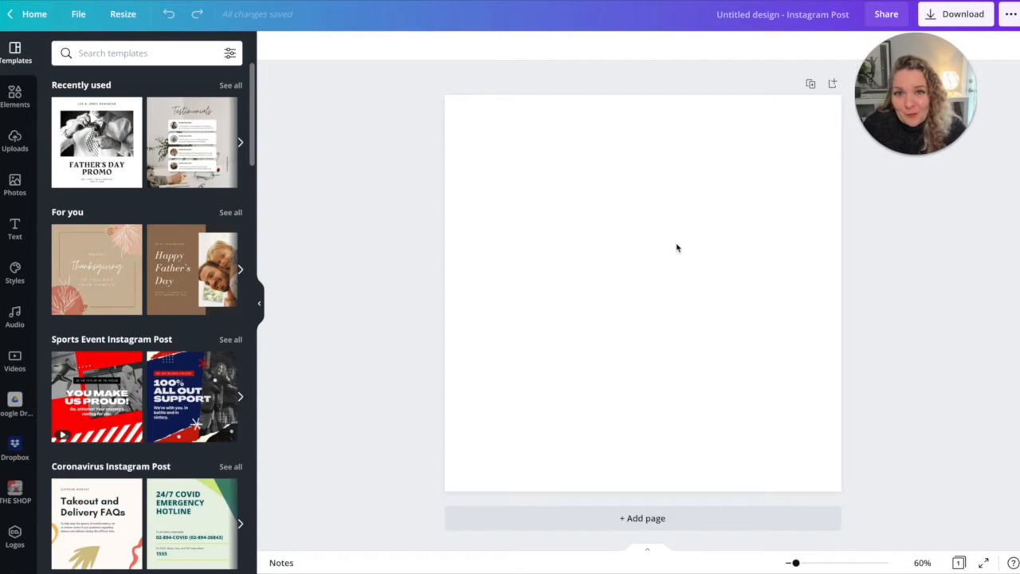
pyautogui.moveTo(699, 245)
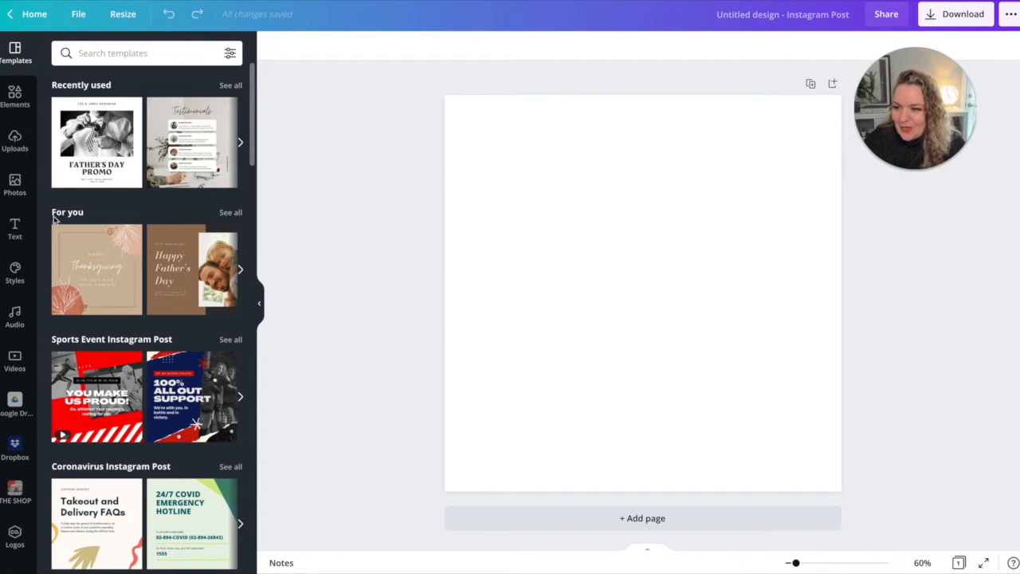
# Show the Photos library with recently used and trending images
pyautogui.click(14, 183)
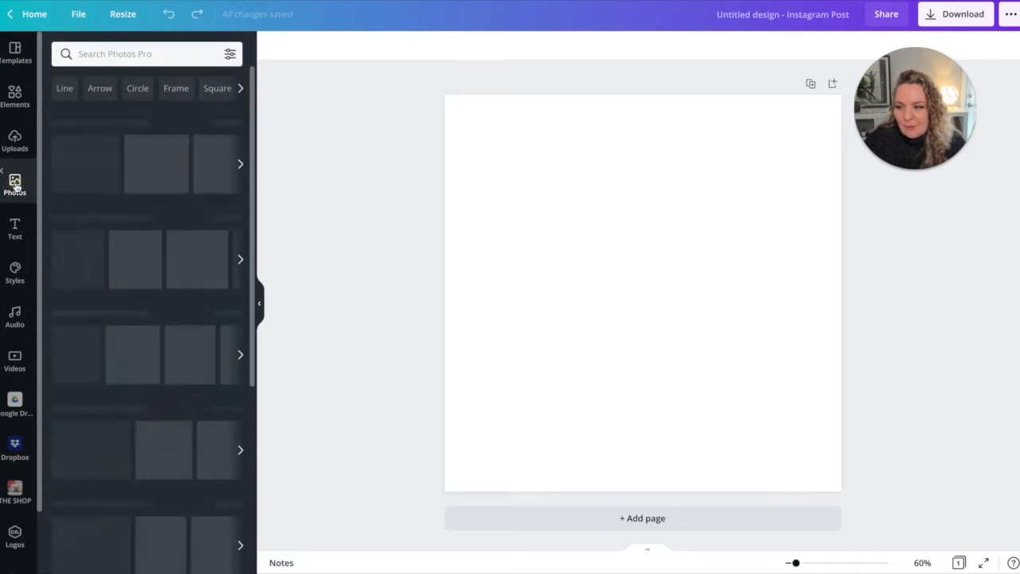
pyautogui.click(15, 183)
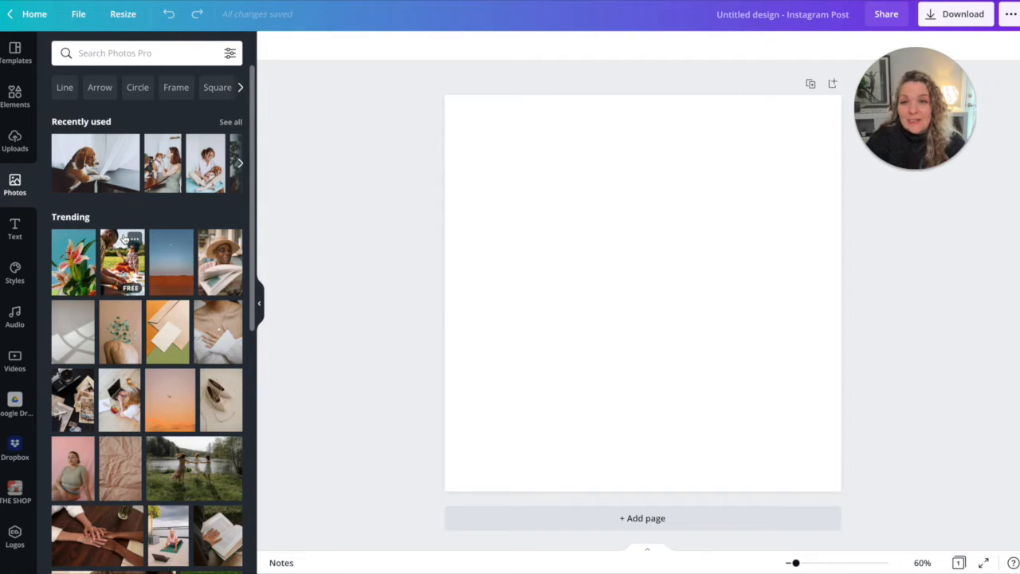
pyautogui.moveTo(497, 153)
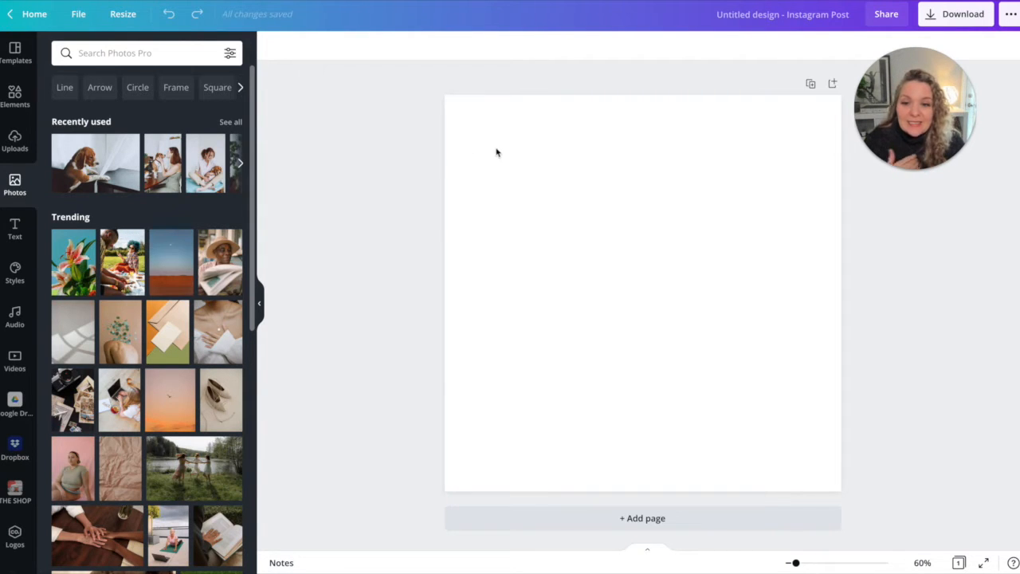
# Search 'boho' and cover page 1 with the dried-wheat woven-basket photo
pyautogui.click(135, 53)
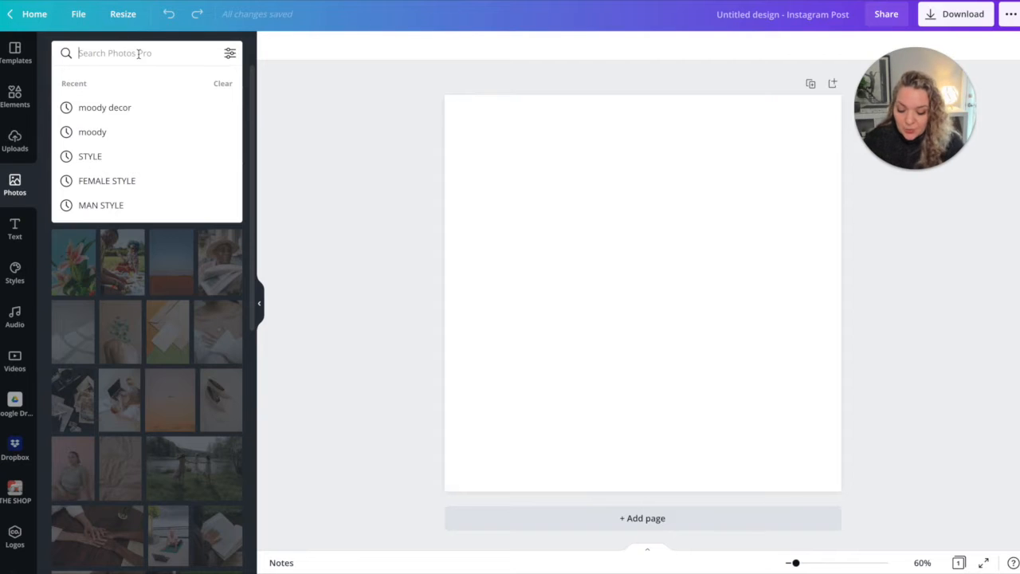
pyautogui.write('boho')
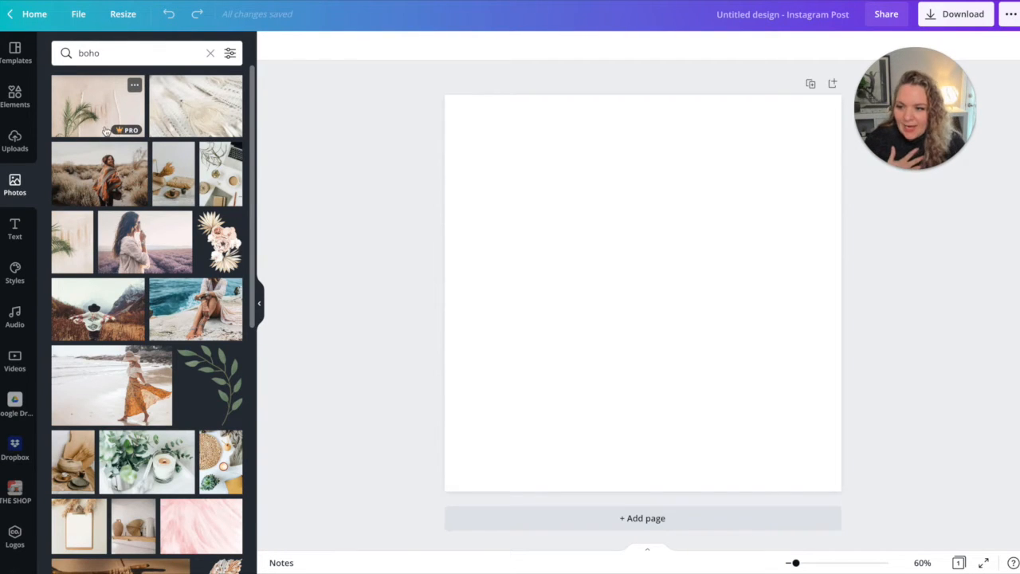
pyautogui.scroll(-3)
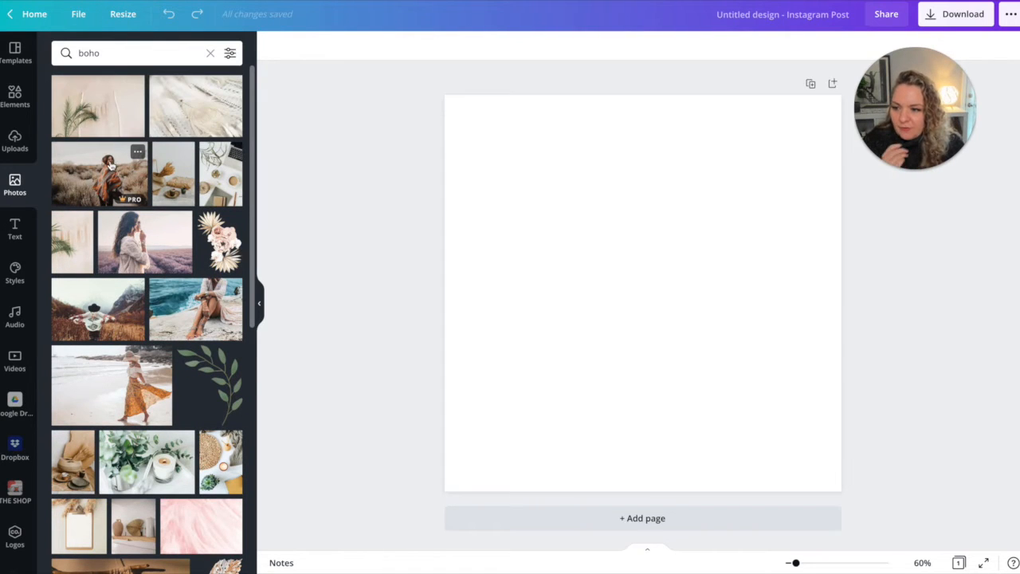
pyautogui.scroll(-3)
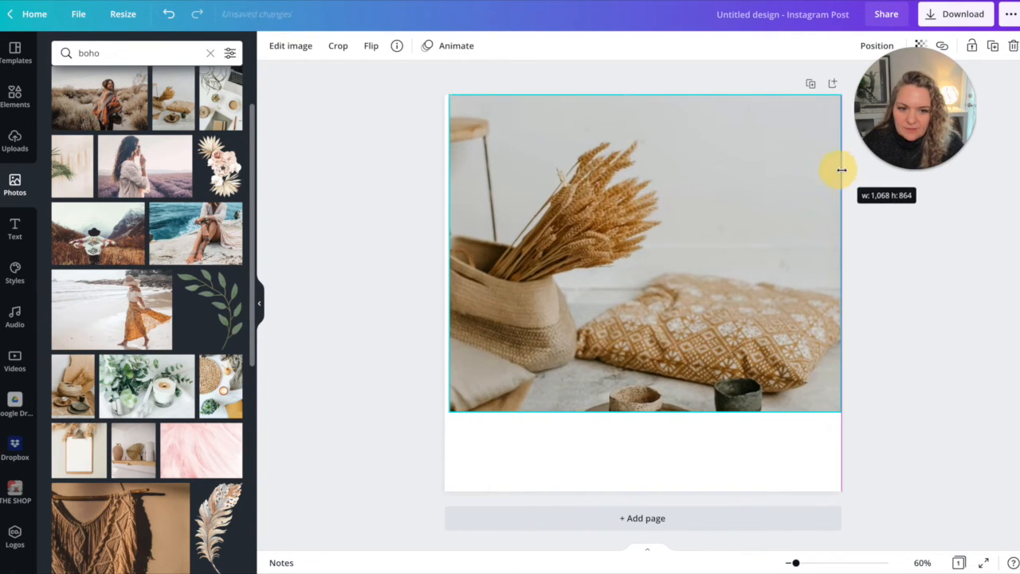
pyautogui.moveTo(838, 169); pyautogui.dragTo(647, 485)
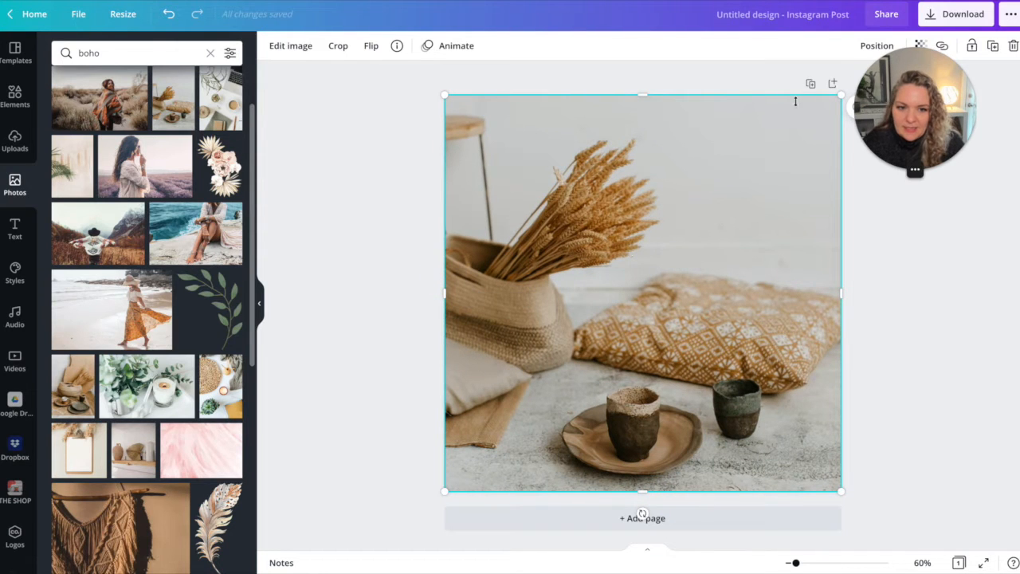
# Add page 2 and fill it with the clay vase and palm fan shelf photo
pyautogui.click(643, 517)
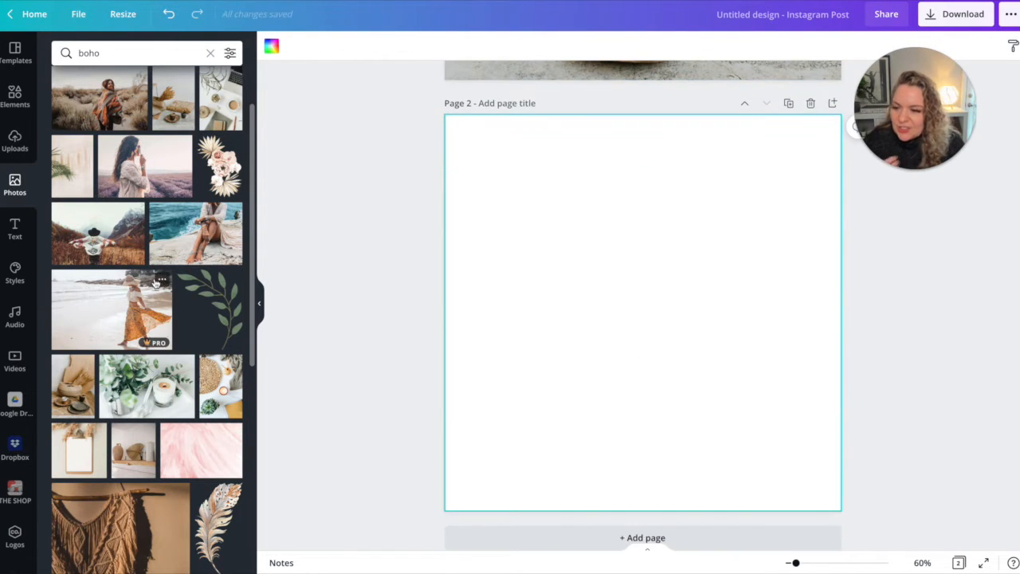
pyautogui.scroll(-3)
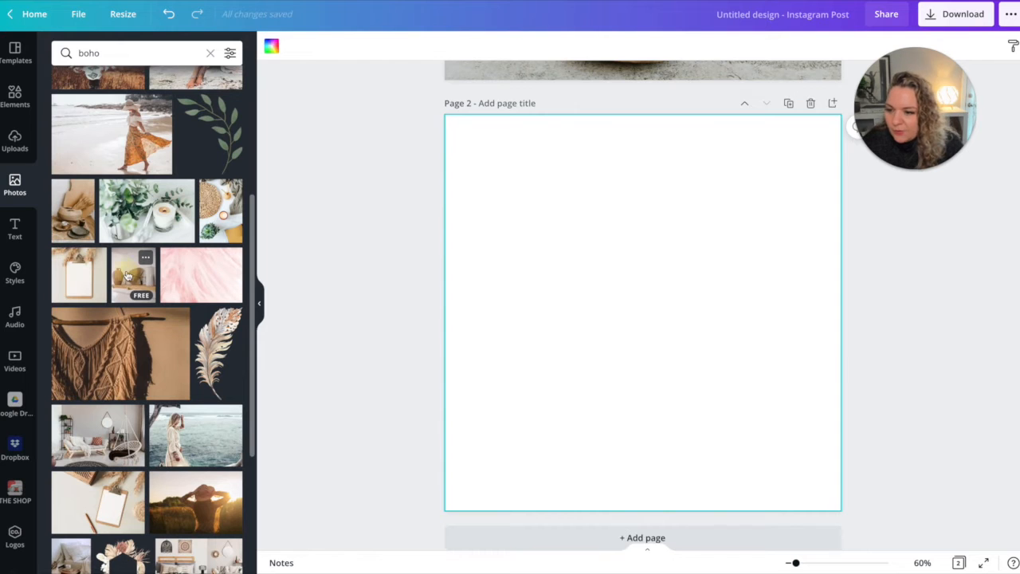
pyautogui.click(131, 274)
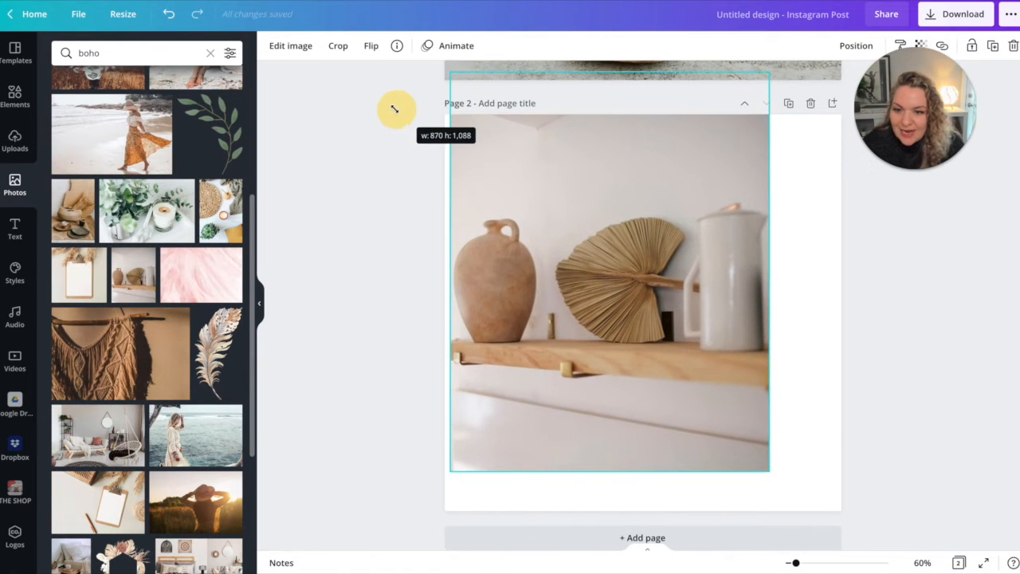
pyautogui.moveTo(396, 108); pyautogui.dragTo(925, 510)
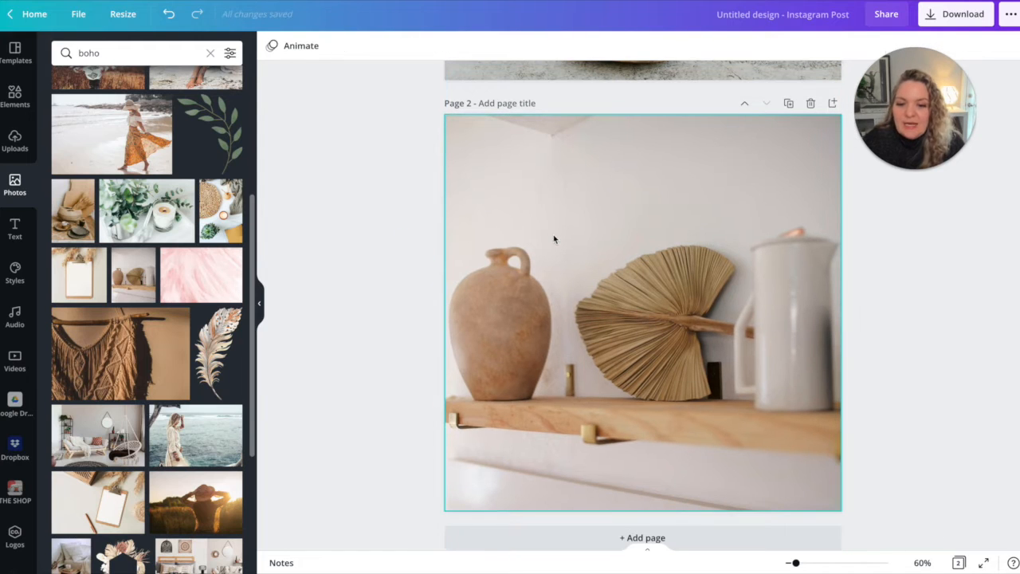
pyautogui.moveTo(335, 263)
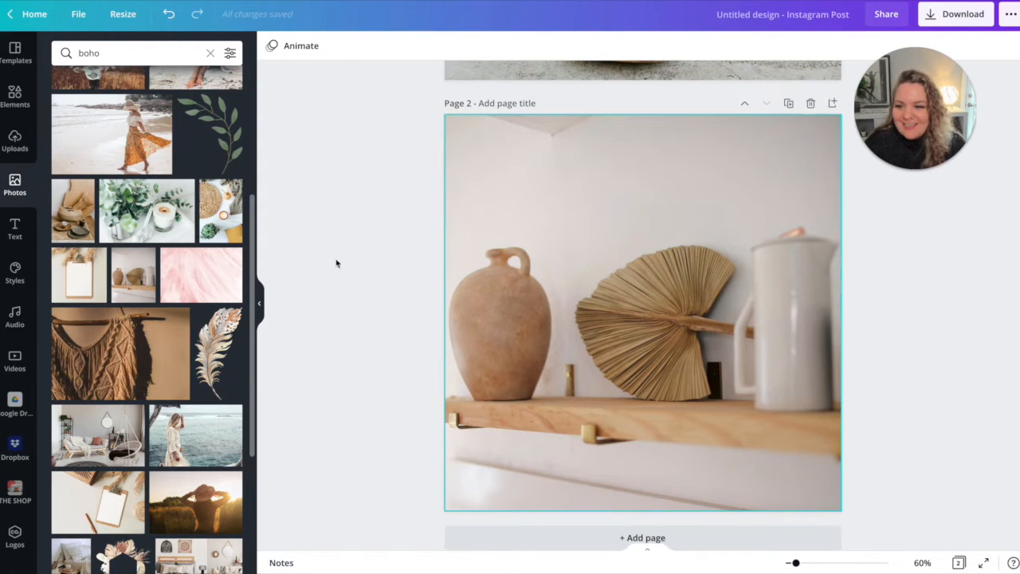
pyautogui.scroll(-3)
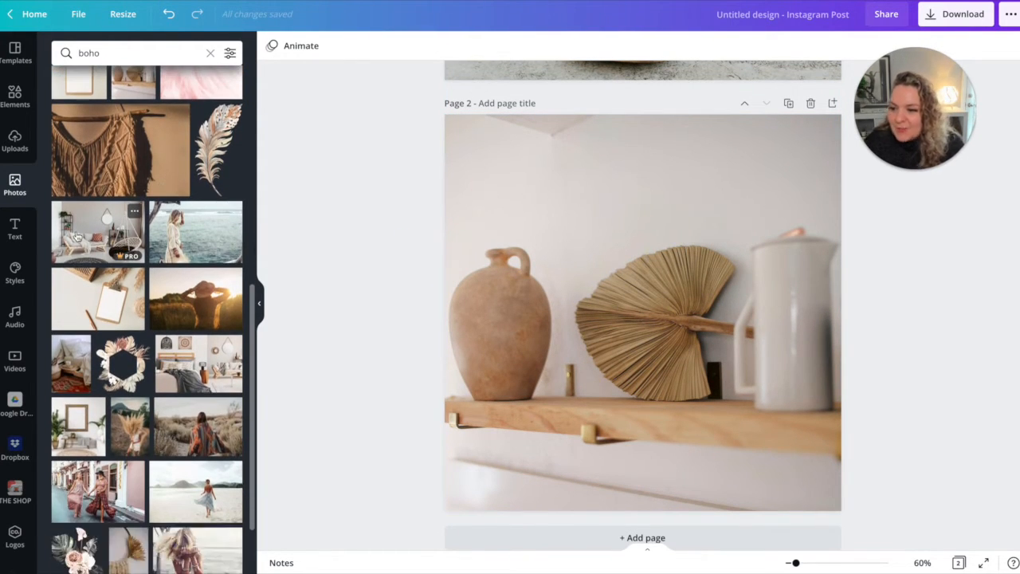
pyautogui.moveTo(134, 213)
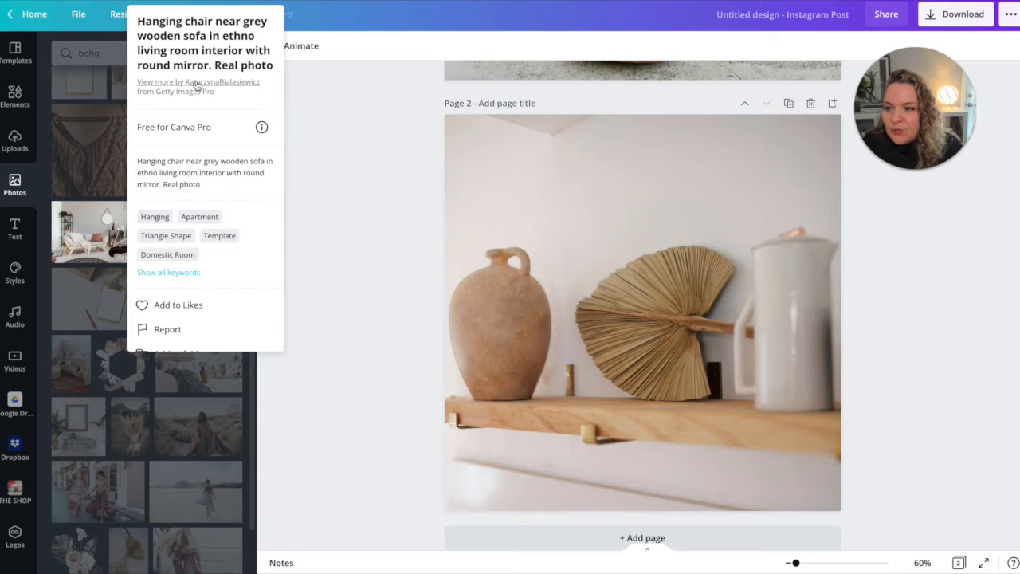
# Browse the hanging-chair photo's photographer portfolio via 'View more by'
pyautogui.click(198, 81)
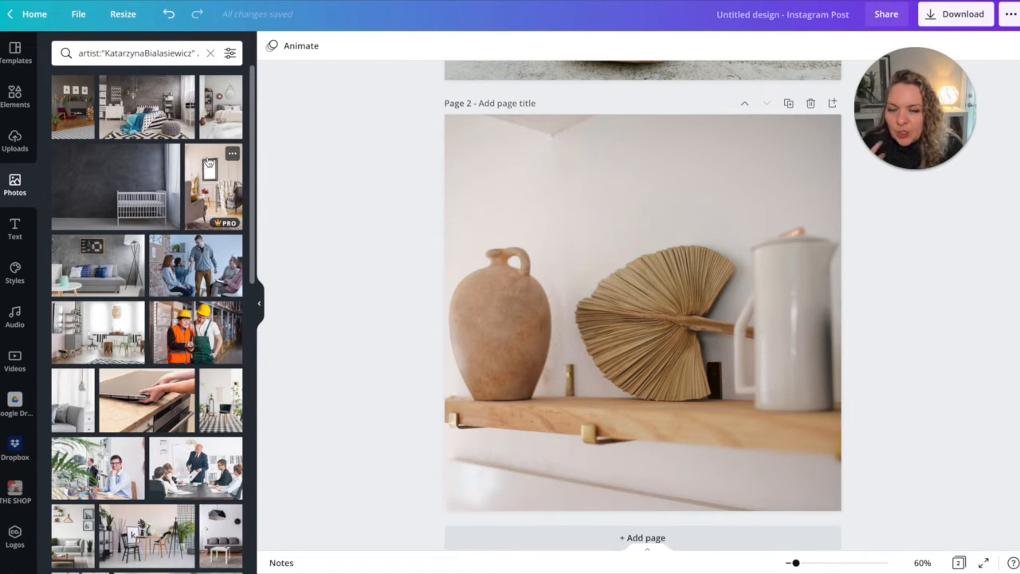
pyautogui.scroll(-3)
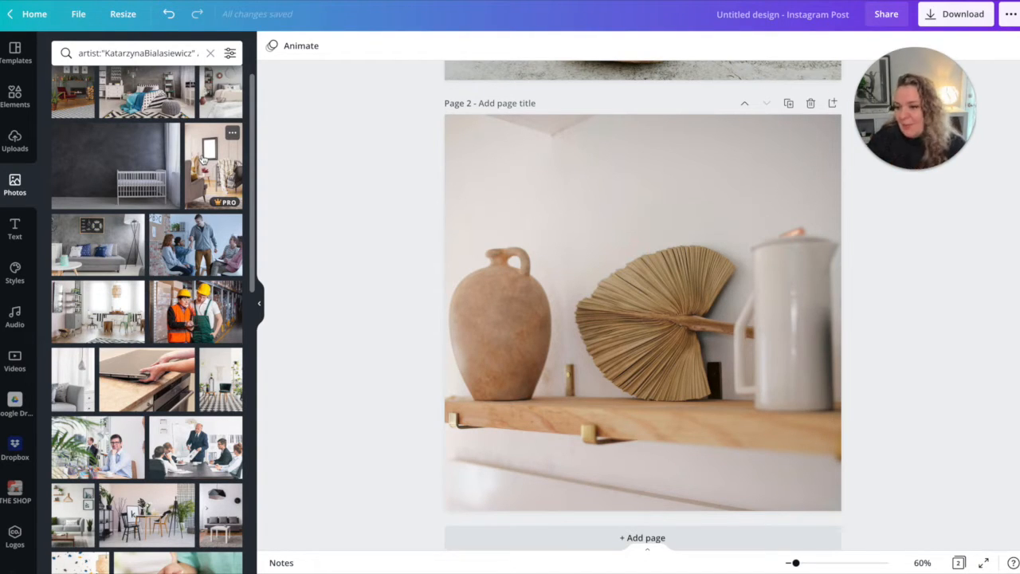
pyautogui.moveTo(215, 163)
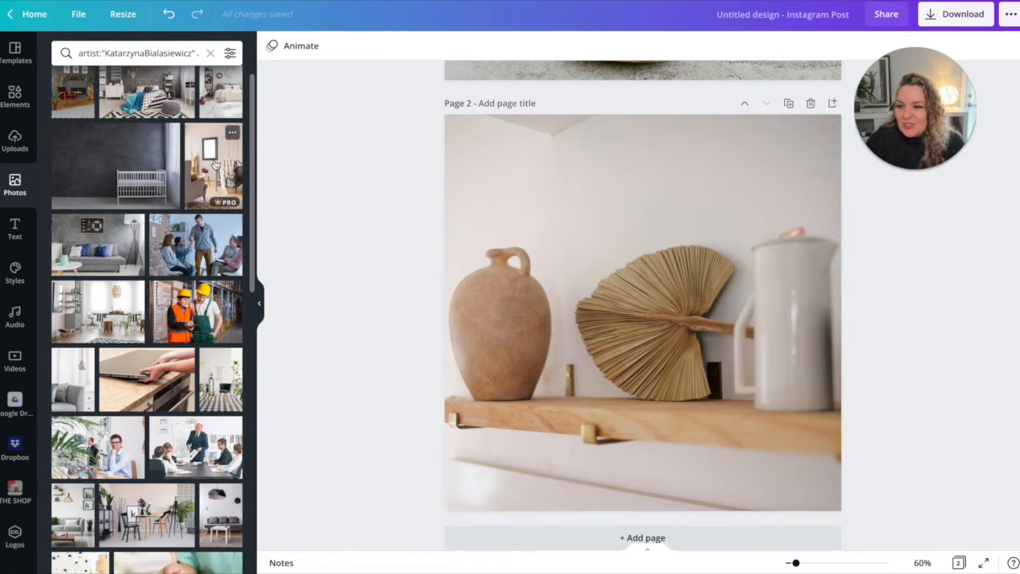
pyautogui.scroll(-3)
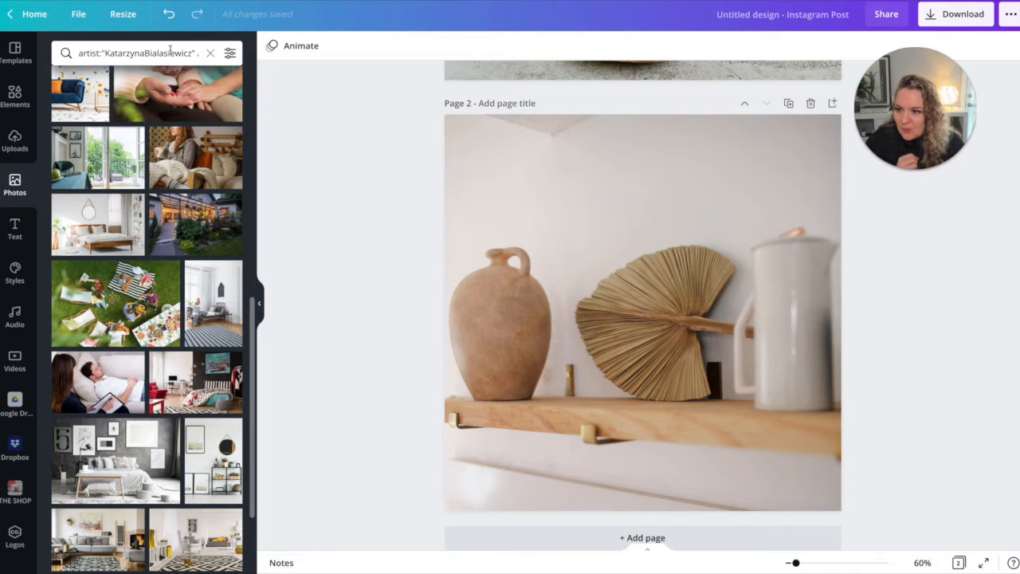
# Search 'boho' again and place the patterned-blanket woman photo on page 2
pyautogui.click(210, 53)
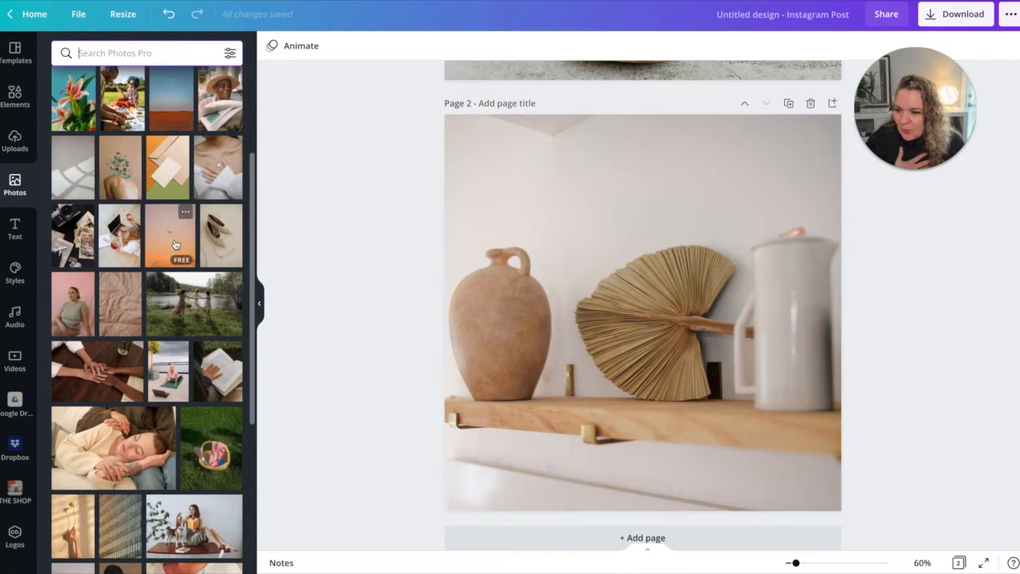
pyautogui.write('boho')
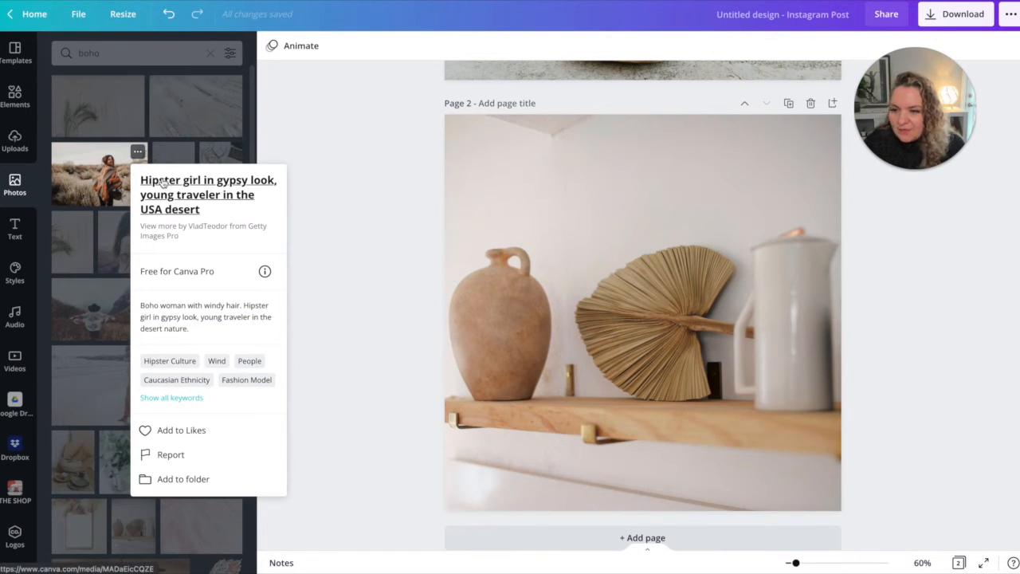
pyautogui.moveTo(204, 242)
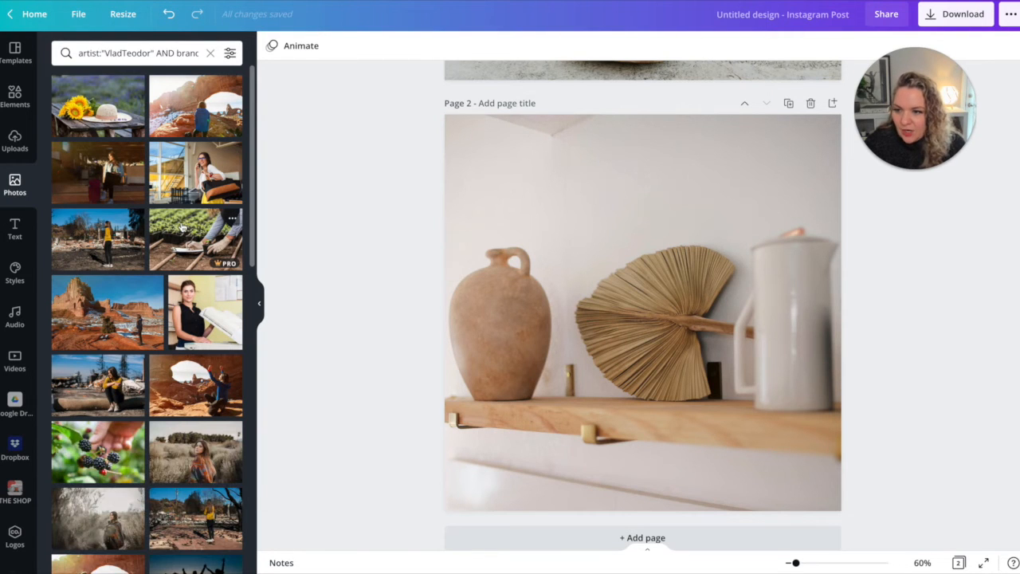
pyautogui.scroll(-3)
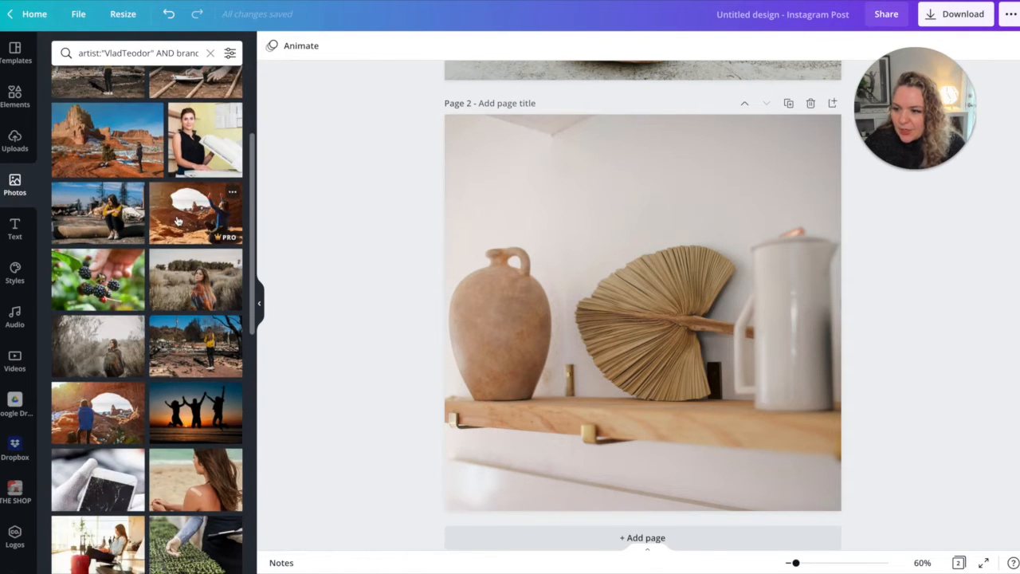
pyautogui.scroll(-3)
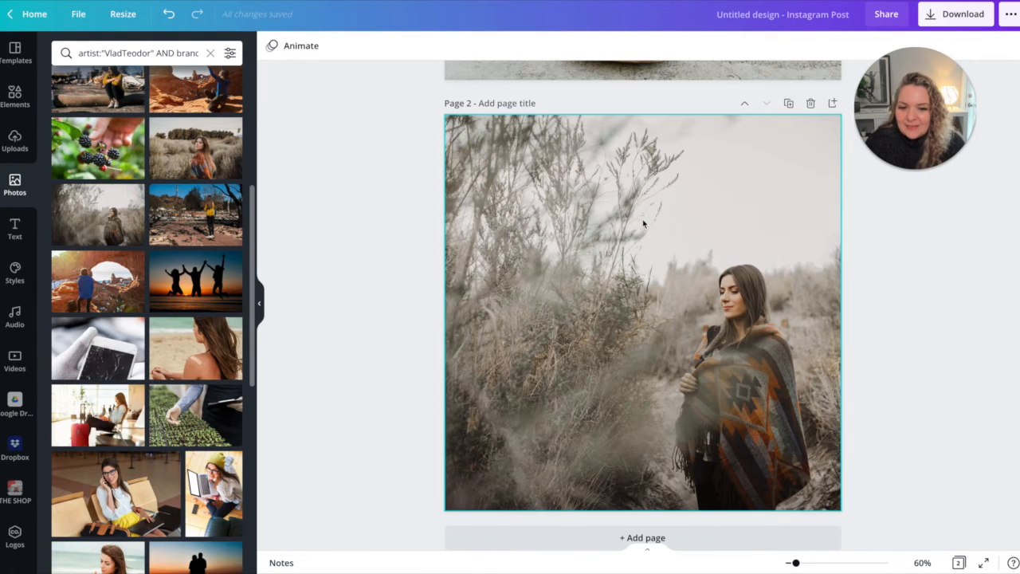
pyautogui.scroll(-3)
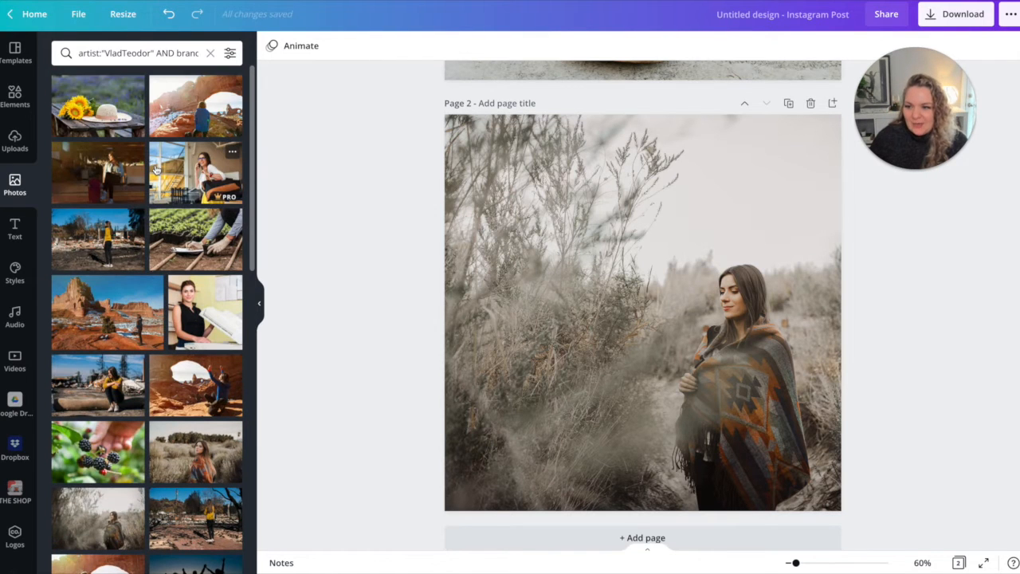
pyautogui.scroll(-3)
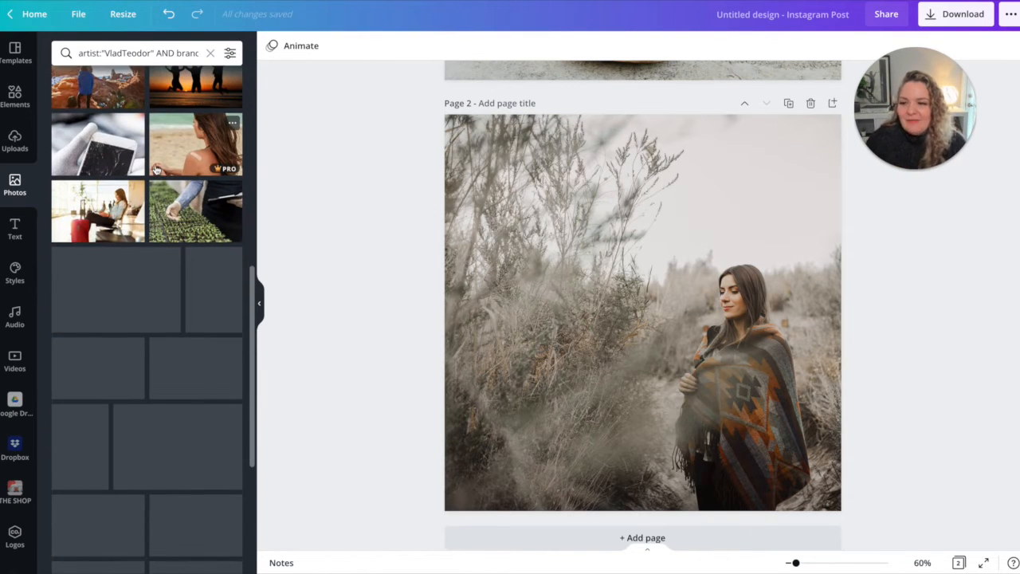
pyautogui.scroll(-3)
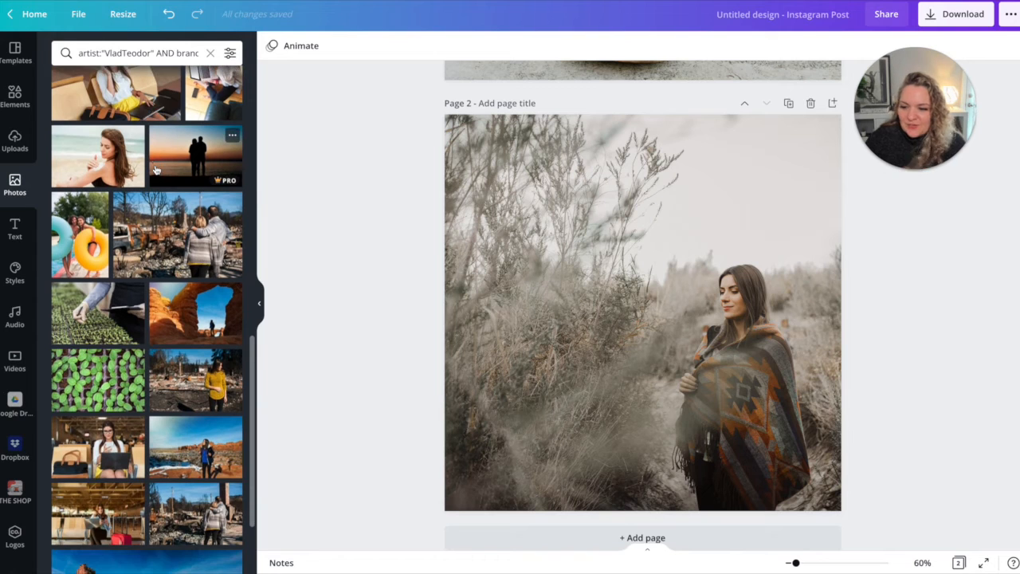
pyautogui.scroll(-3)
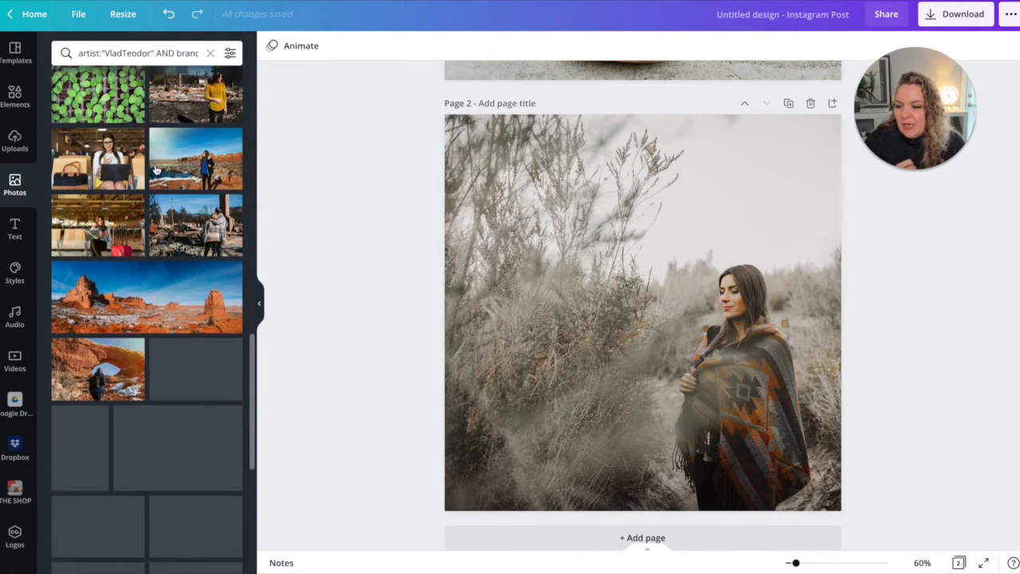
pyautogui.scroll(-3)
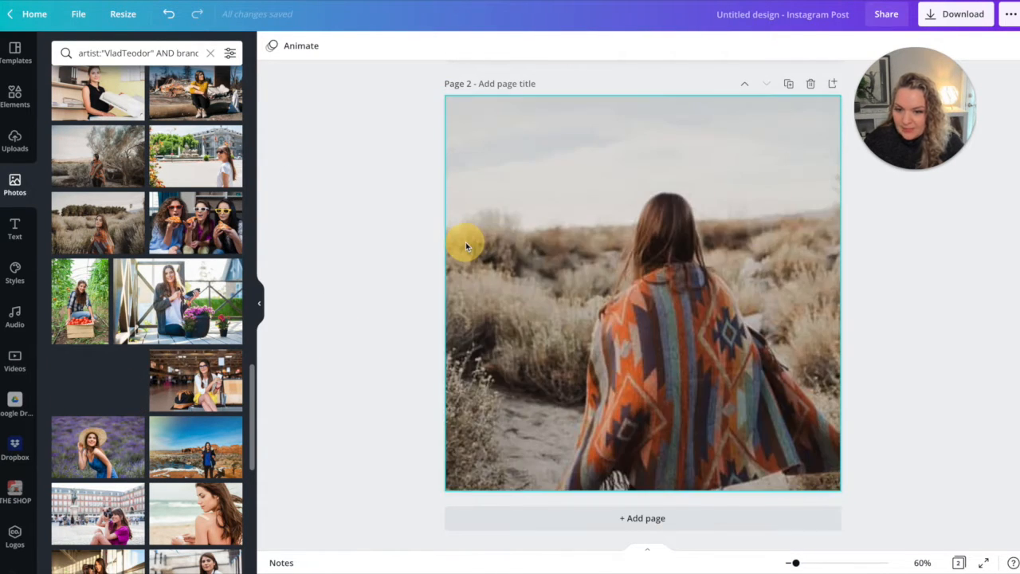
# Add pages 3–5 with the mountain-field woman and boho bedroom photos, plus blank page 6
pyautogui.click(642, 517)
pyautogui.write('boho')
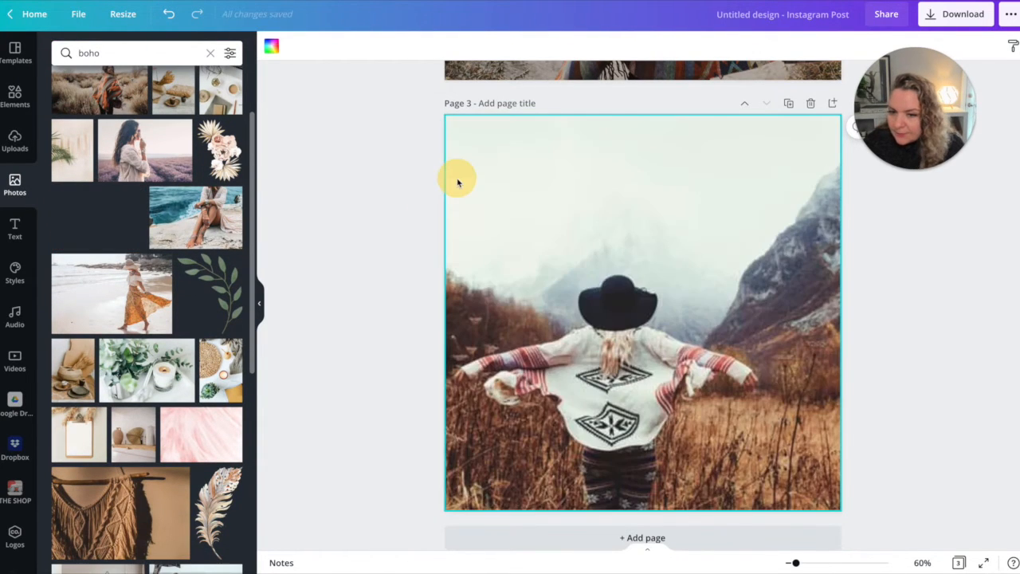
pyautogui.click(621, 311)
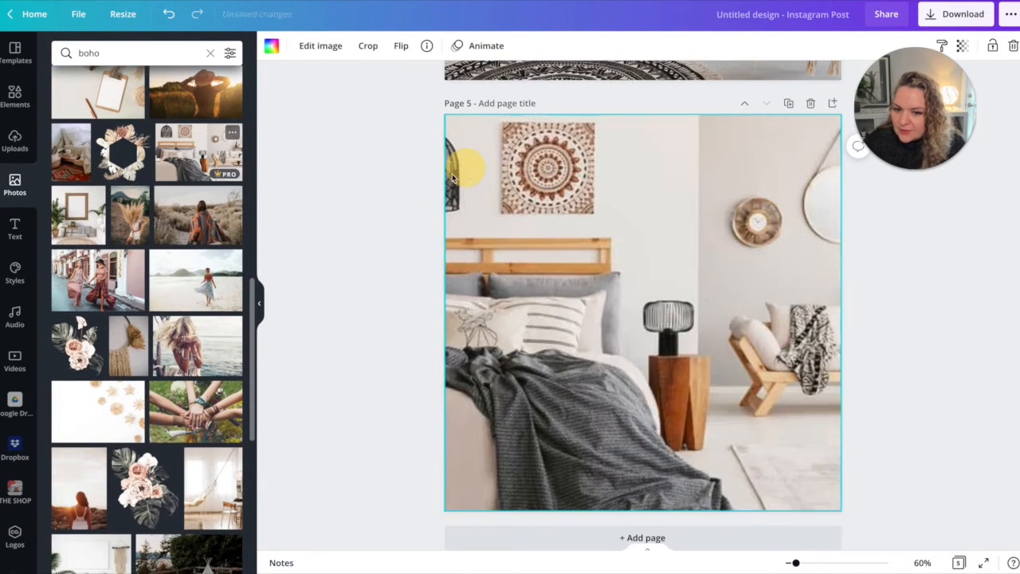
pyautogui.click(233, 133)
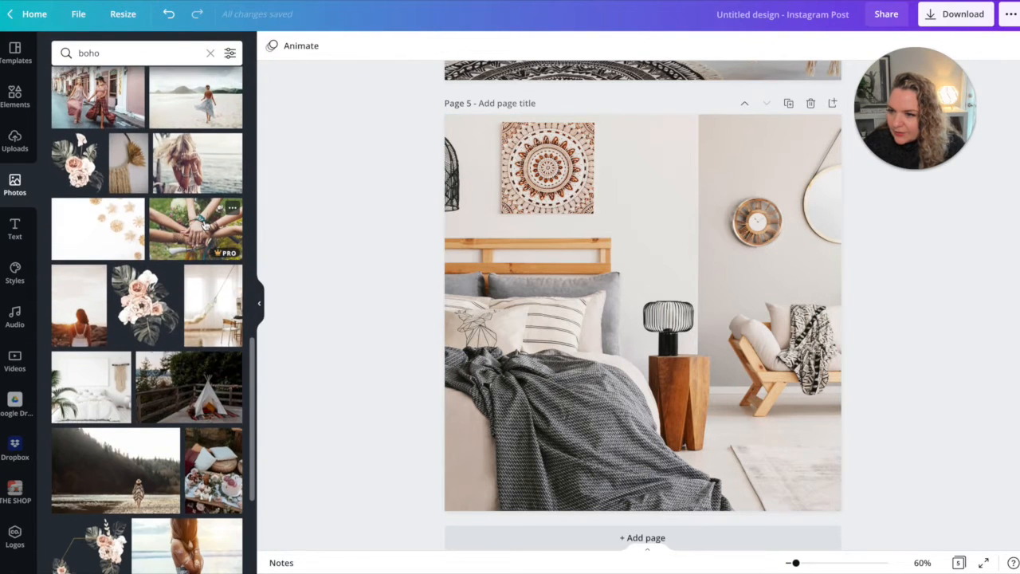
pyautogui.scroll(-3)
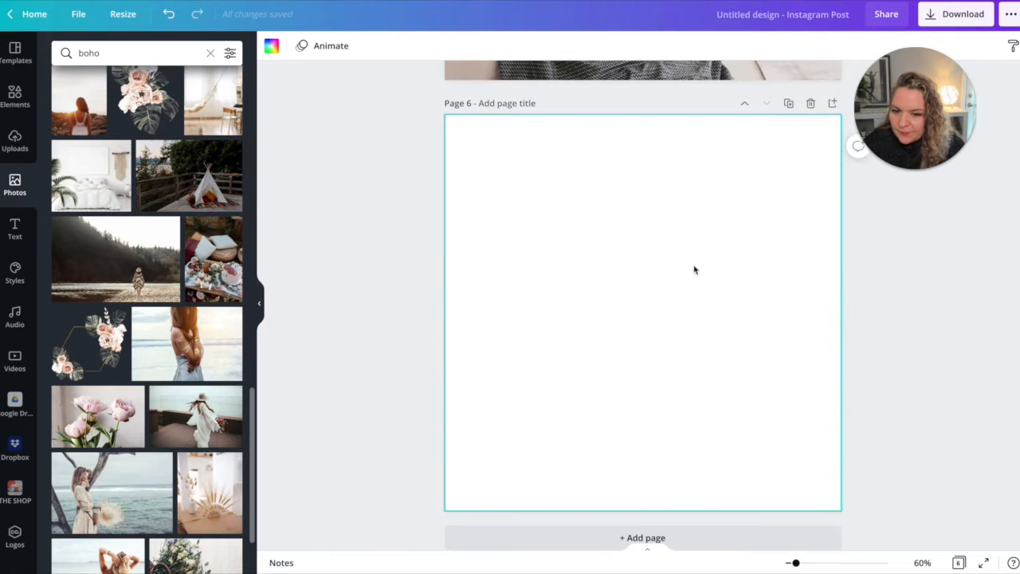
# Place the teepee photo on page 6 and add pages through the mountain-fence family
pyautogui.click(189, 174)
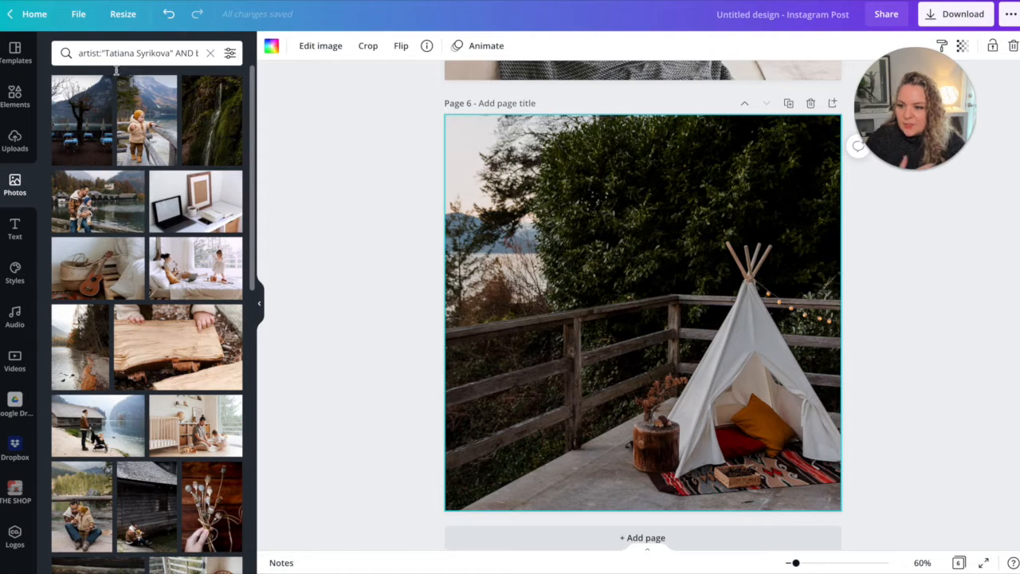
pyautogui.moveTo(197, 414)
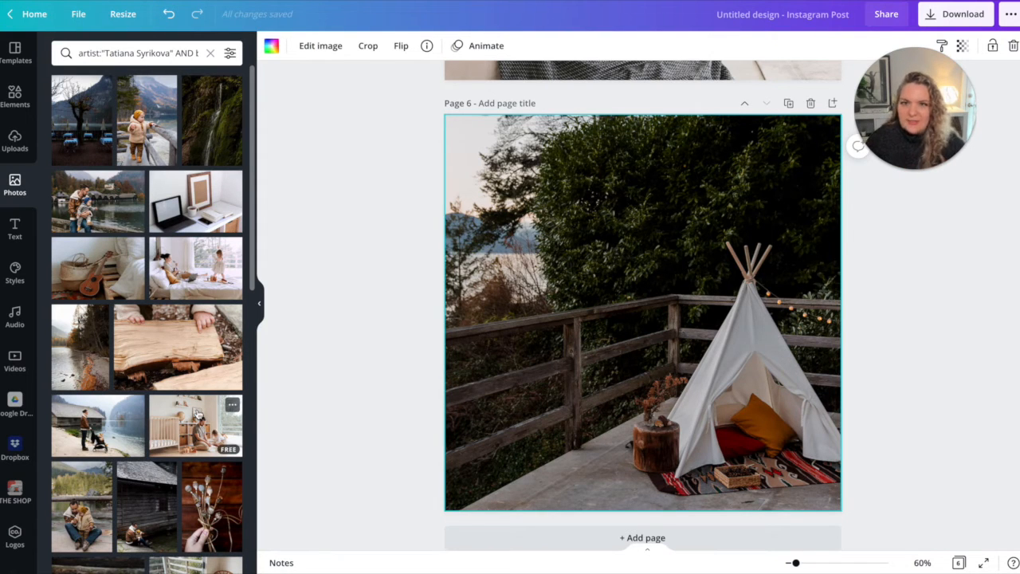
pyautogui.click(641, 537)
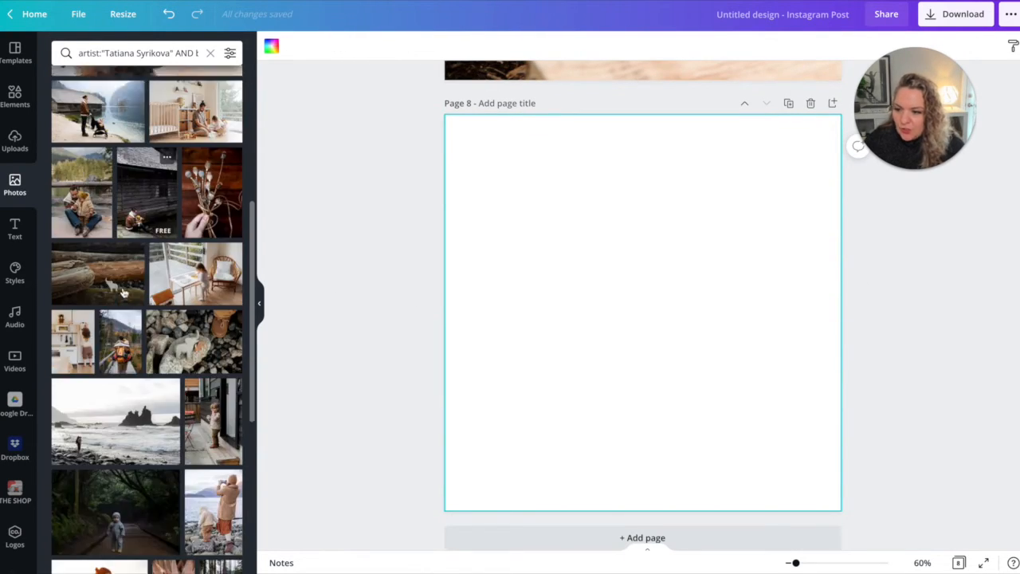
pyautogui.scroll(-3)
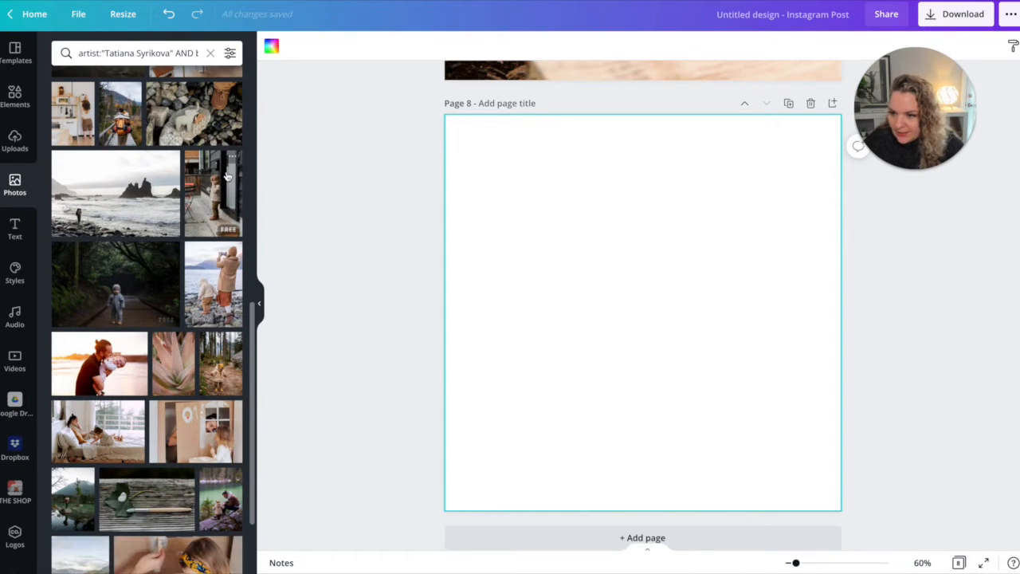
pyautogui.scroll(-3)
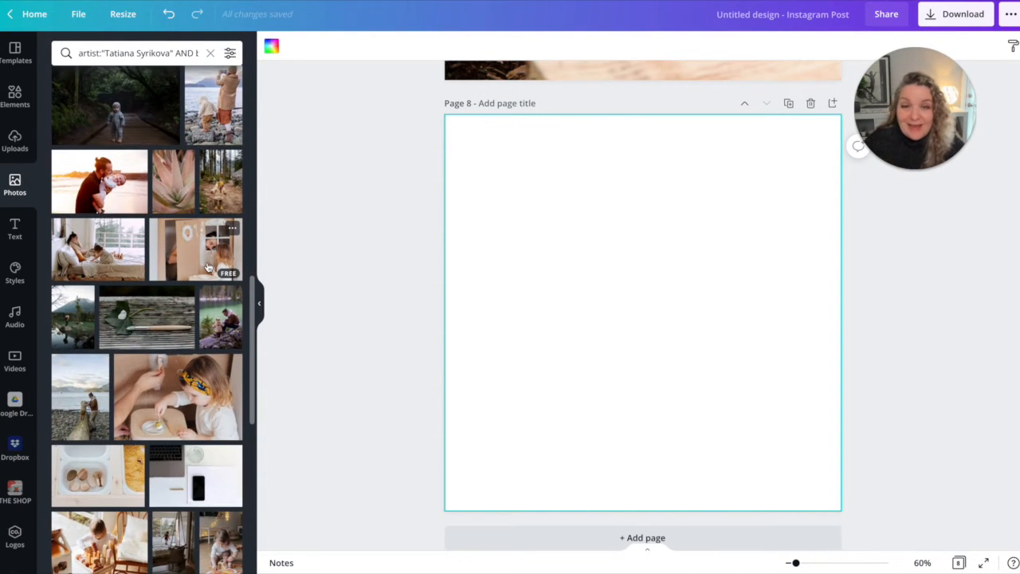
pyautogui.scroll(-3)
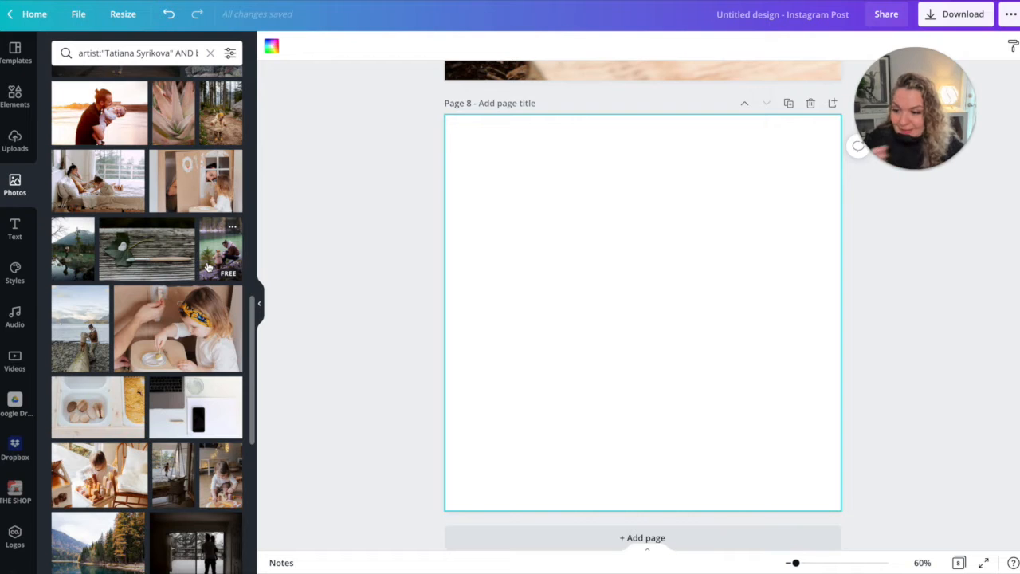
pyautogui.scroll(-3)
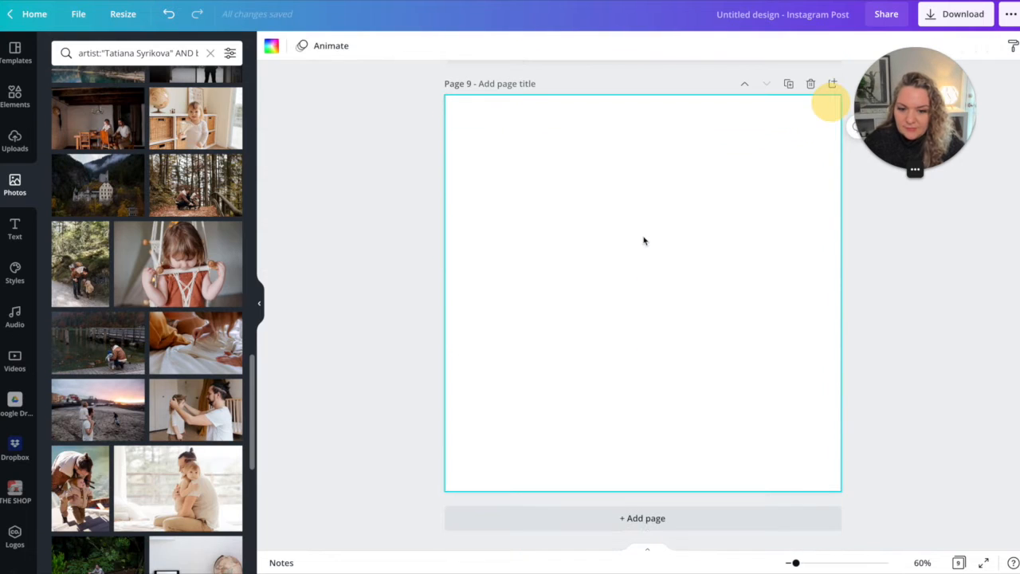
pyautogui.scroll(-3)
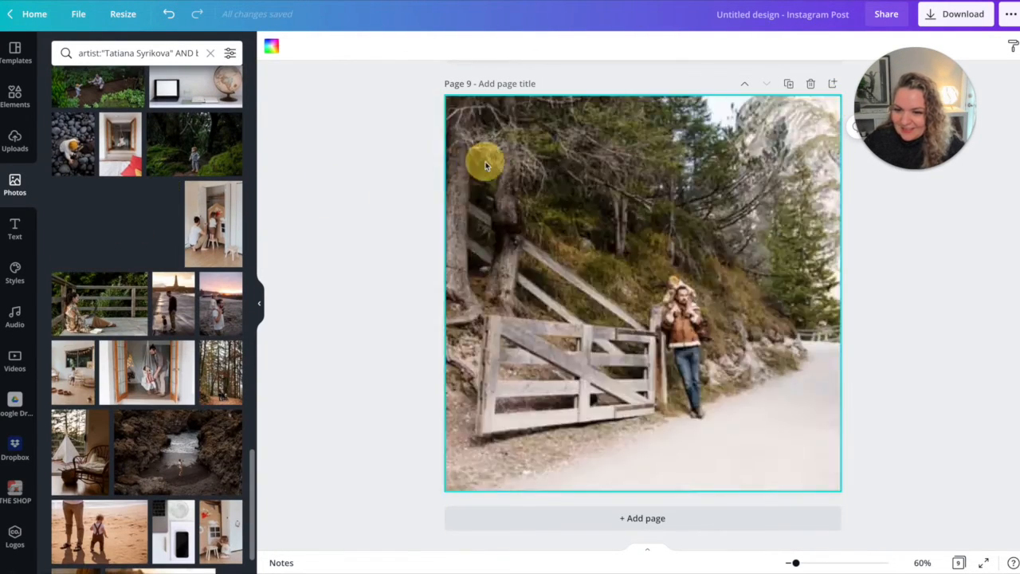
# Add page 10 with the rocky seaside cove photo and a blank page 11
pyautogui.click(643, 516)
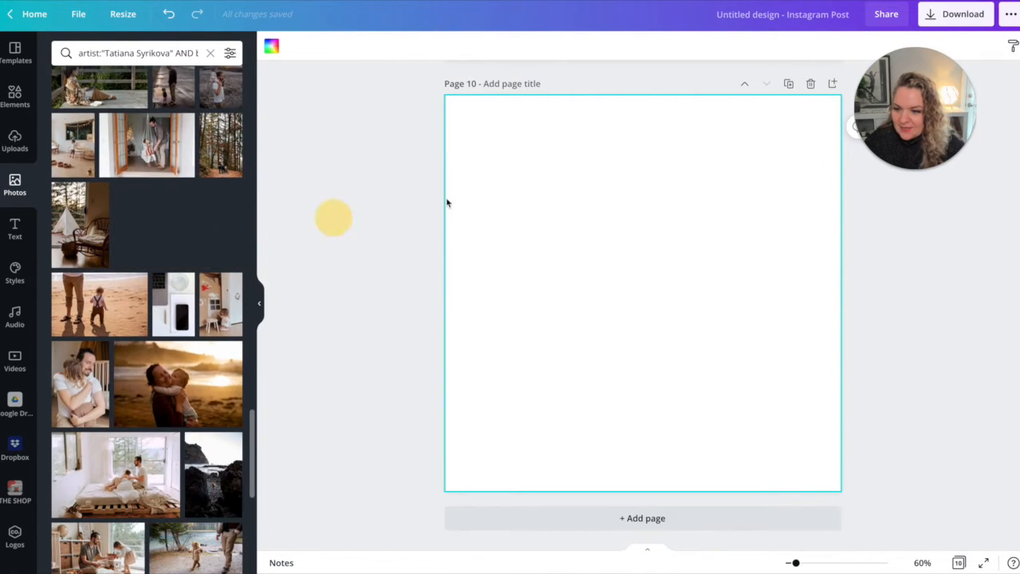
pyautogui.click(177, 224)
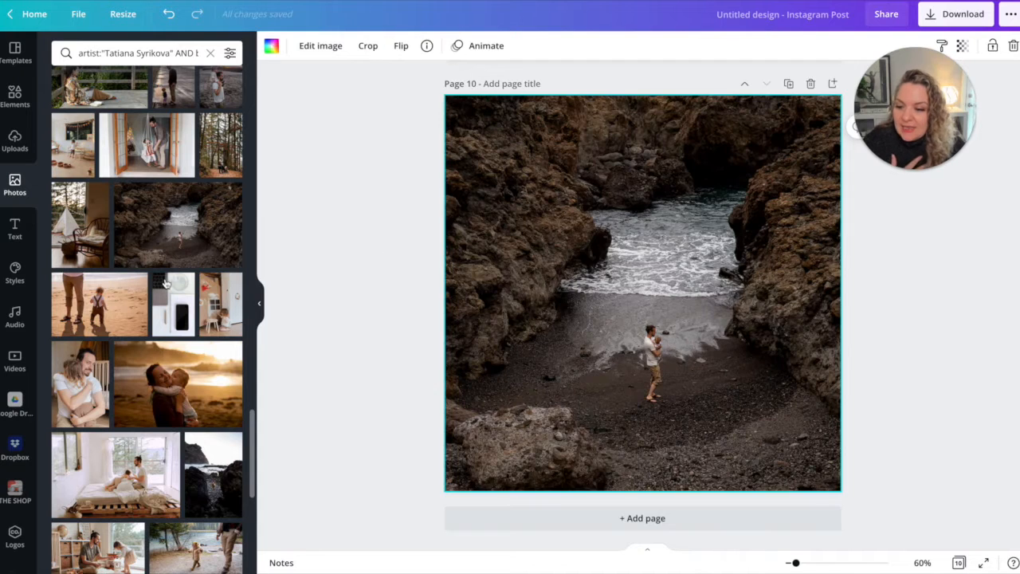
pyautogui.scroll(-3)
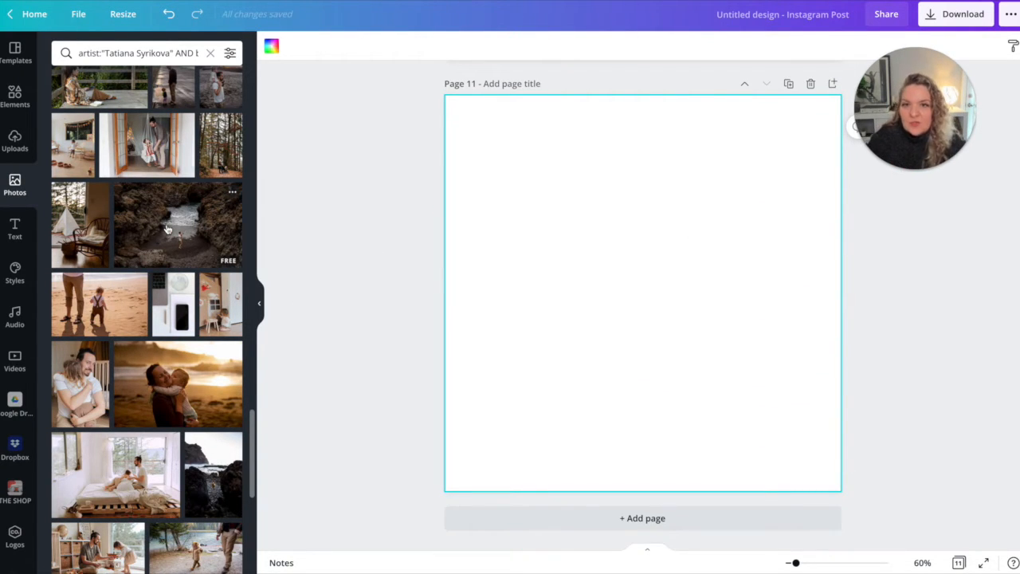
# View the info of the 'Father And Child Standing On Seashore' photo
pyautogui.click(233, 192)
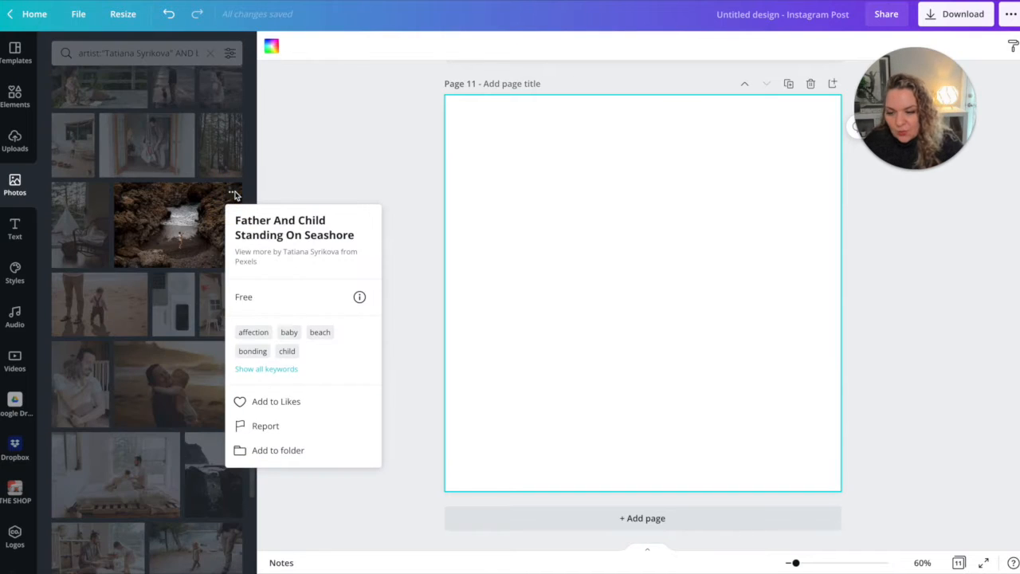
pyautogui.moveTo(276, 402)
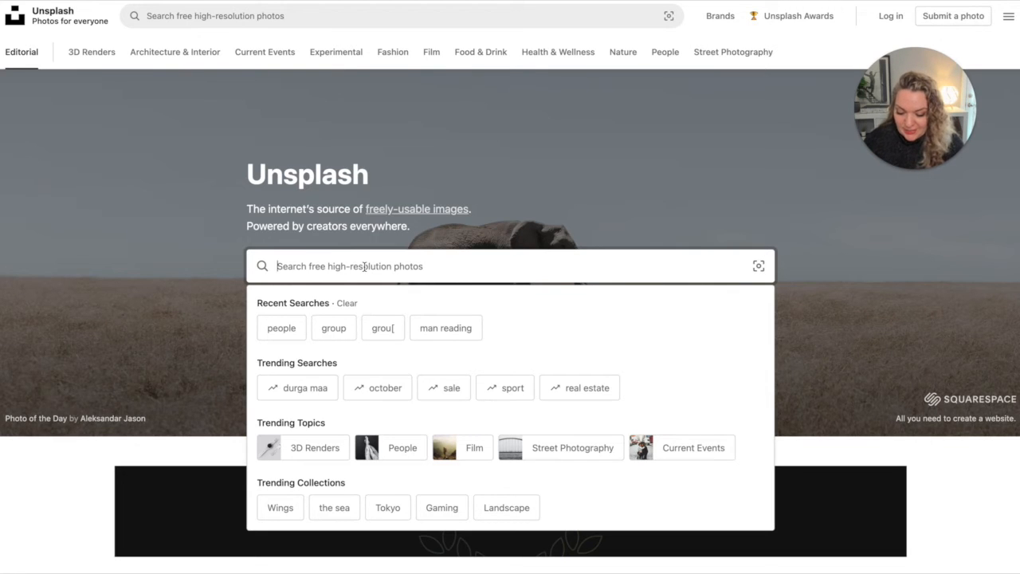
# Search Unsplash for 'boho' and choose the rustic boho bedroom photo
pyautogui.write('boho')
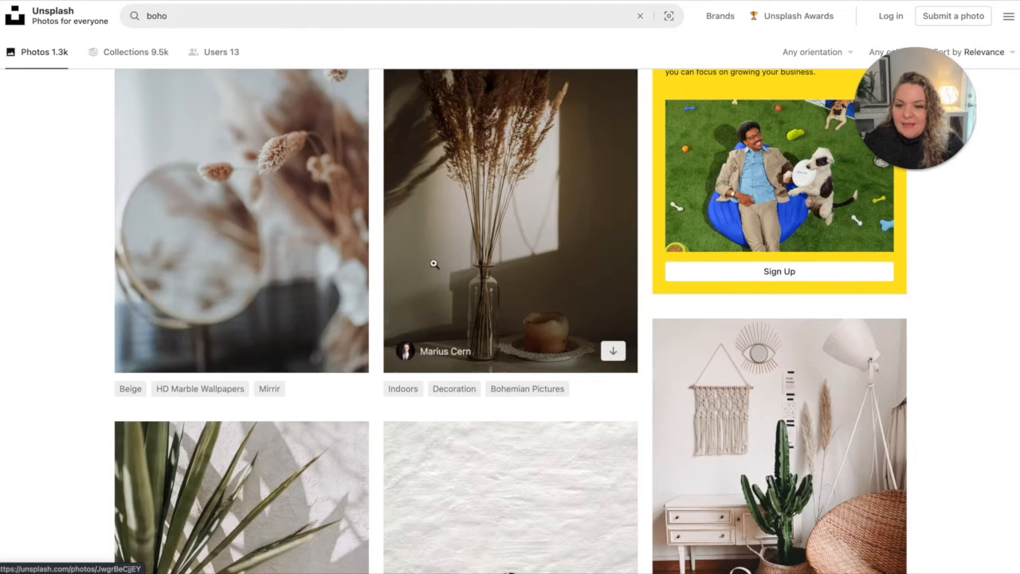
pyautogui.scroll(-3)
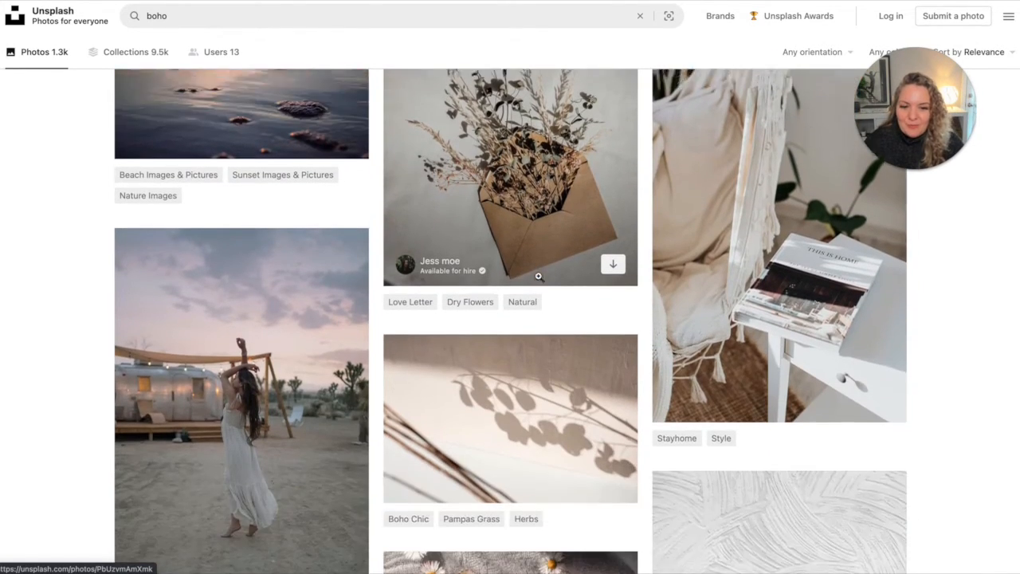
pyautogui.scroll(-3)
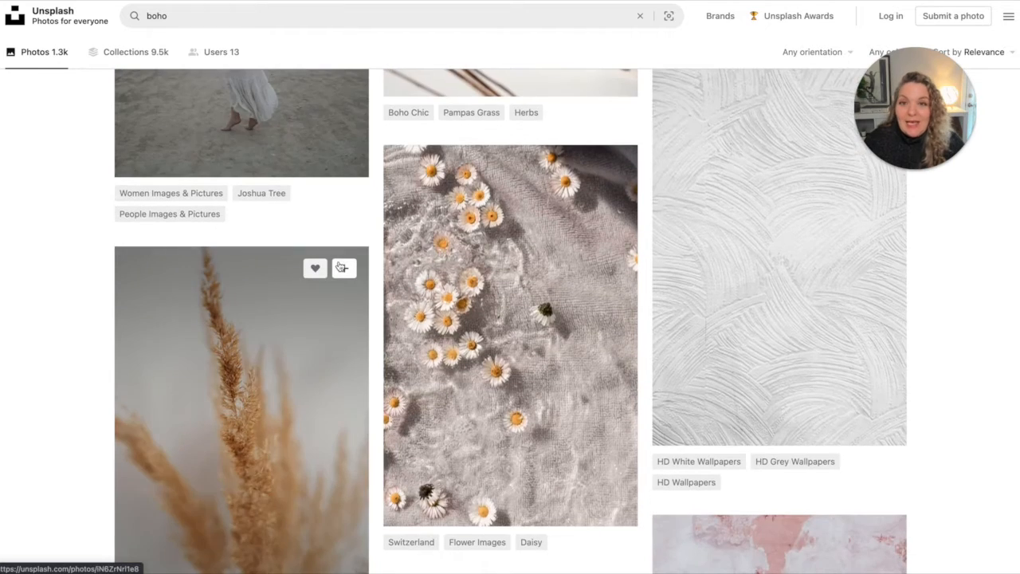
pyautogui.scroll(-3)
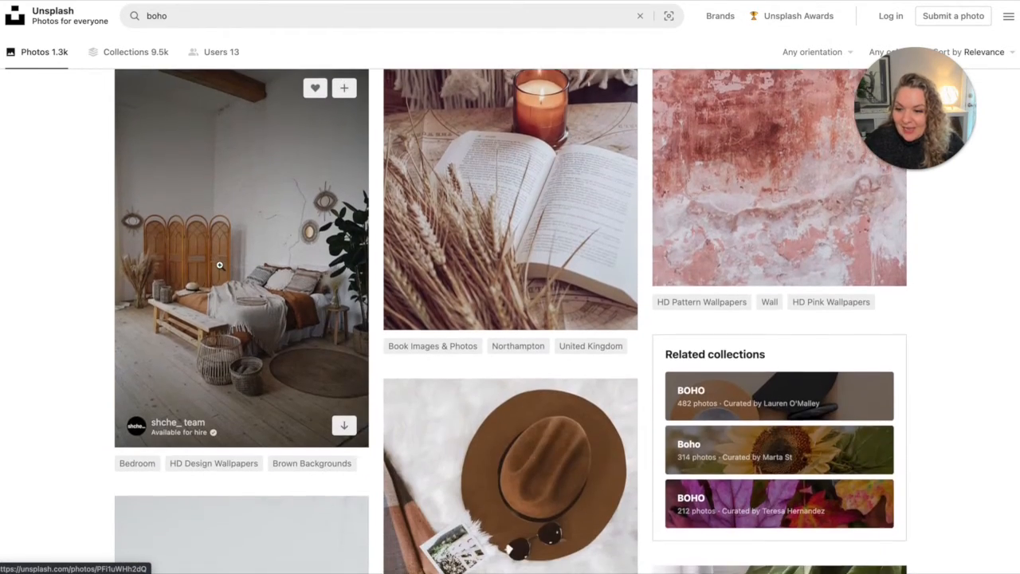
pyautogui.click(240, 255)
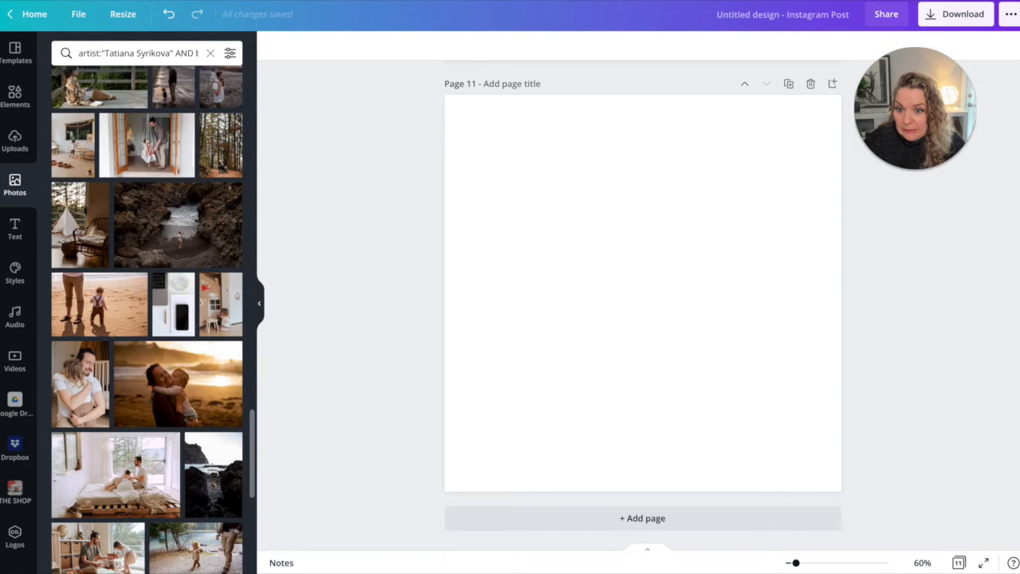
# Paste the copied Unsplash rattan-screen bedroom photo onto page 11
pyautogui.click(562, 135)
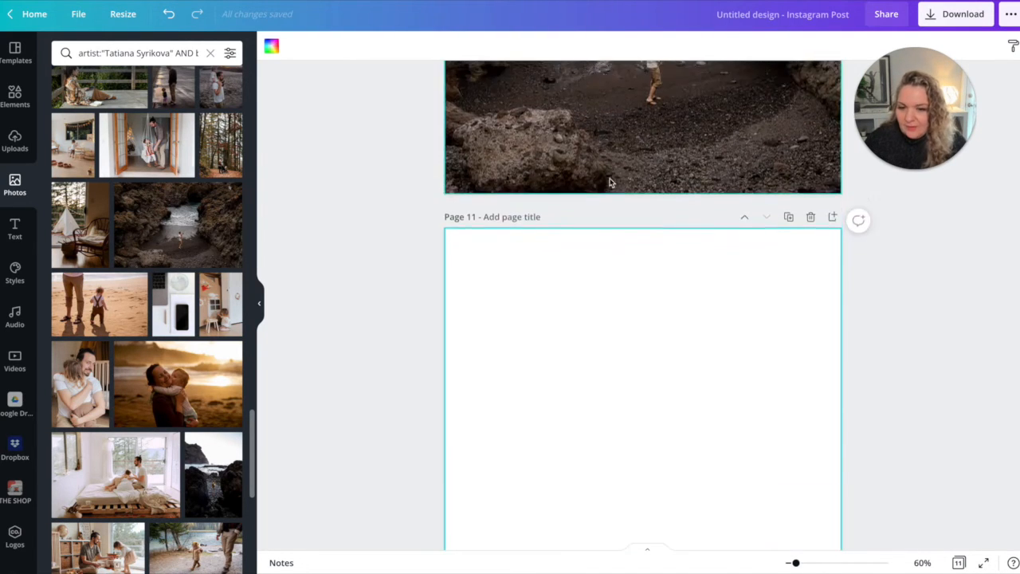
pyautogui.scroll(-3)
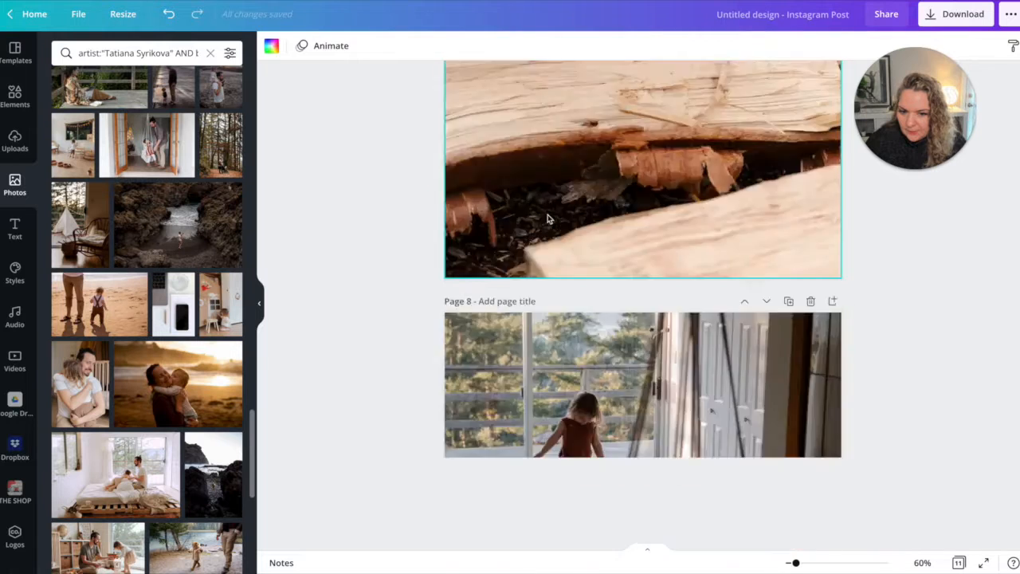
pyautogui.click(14, 140)
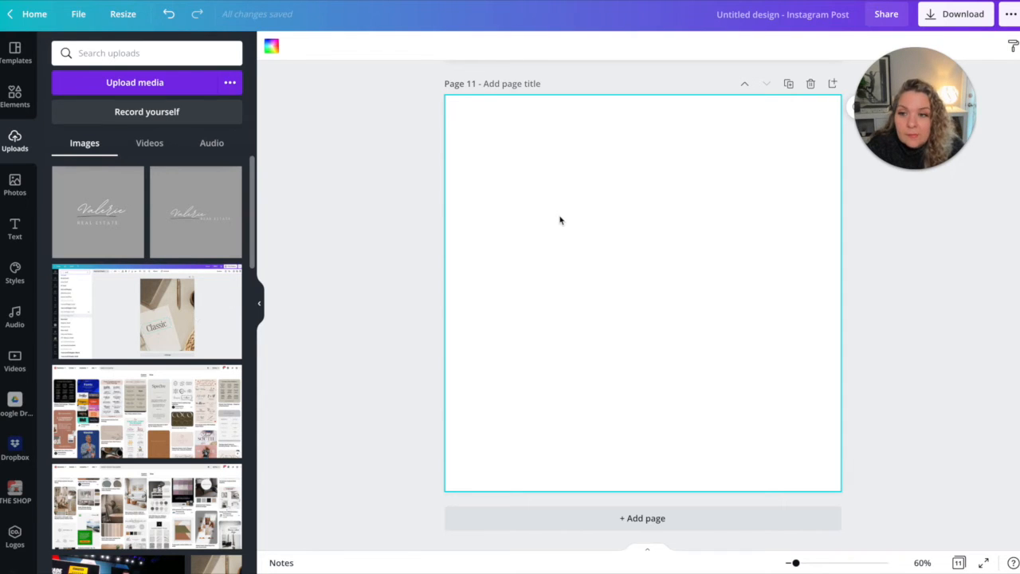
pyautogui.moveTo(530, 218)
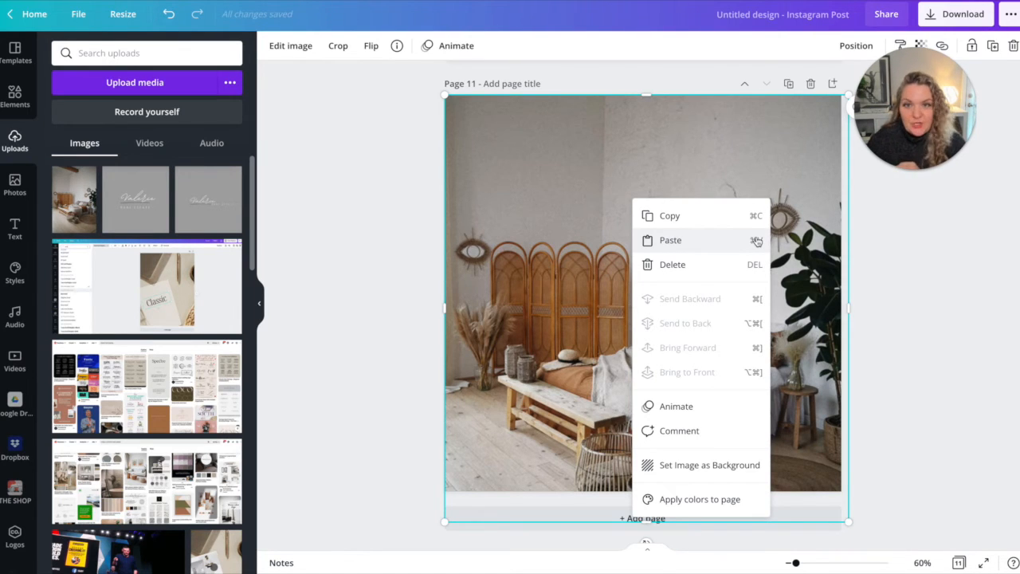
pyautogui.moveTo(450, 195)
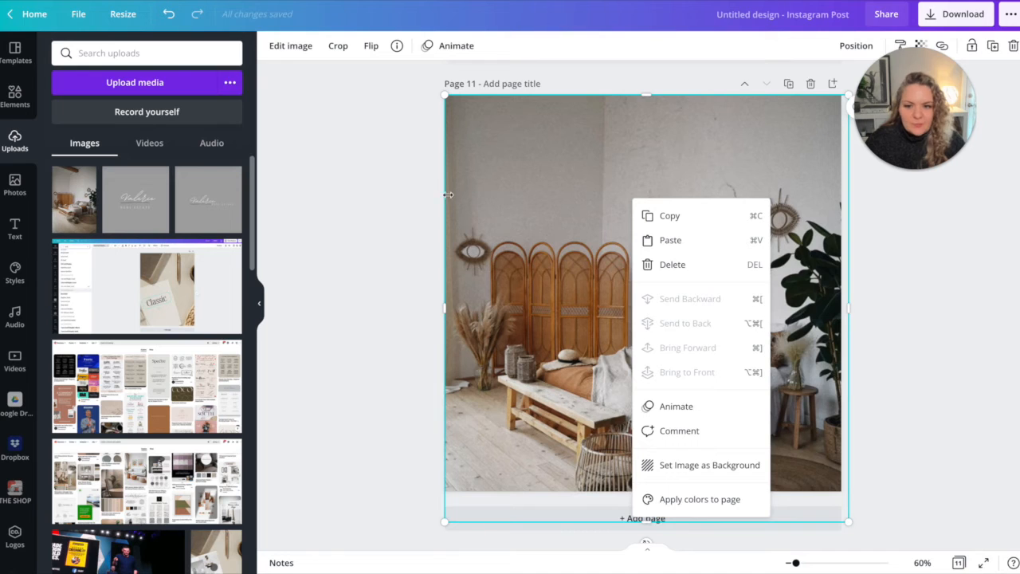
pyautogui.moveTo(476, 196)
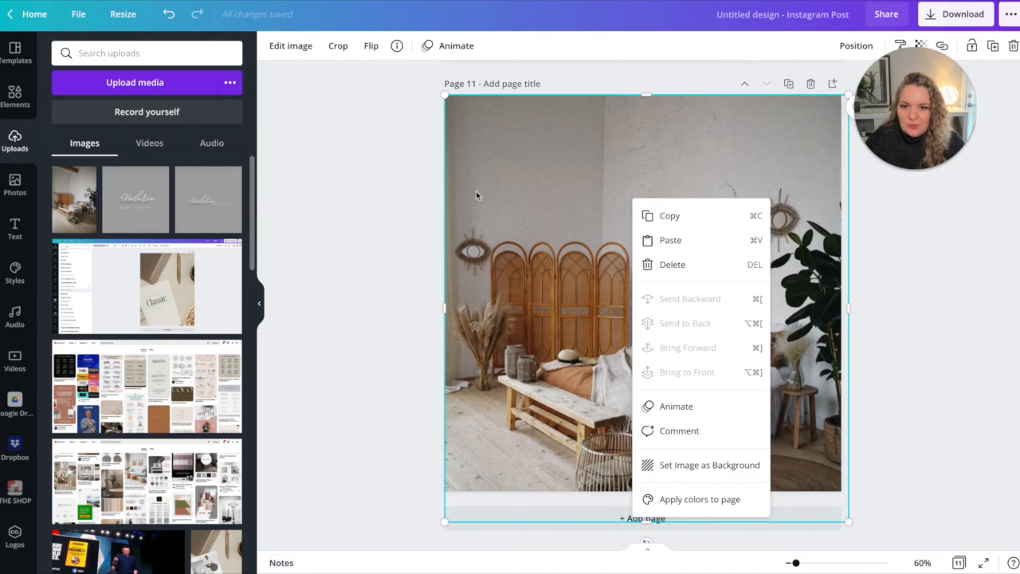
pyautogui.moveTo(650, 220)
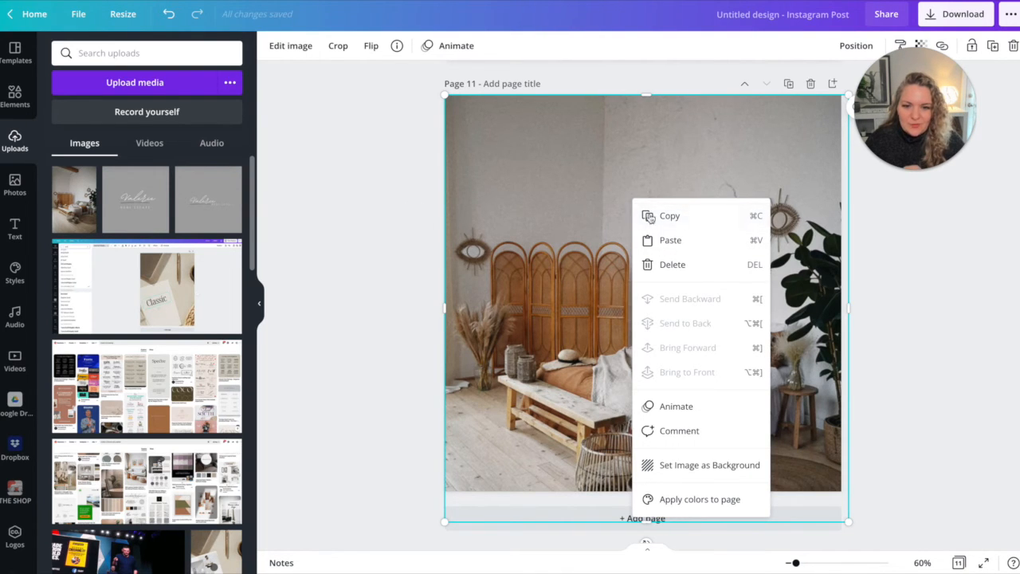
pyautogui.moveTo(669, 239)
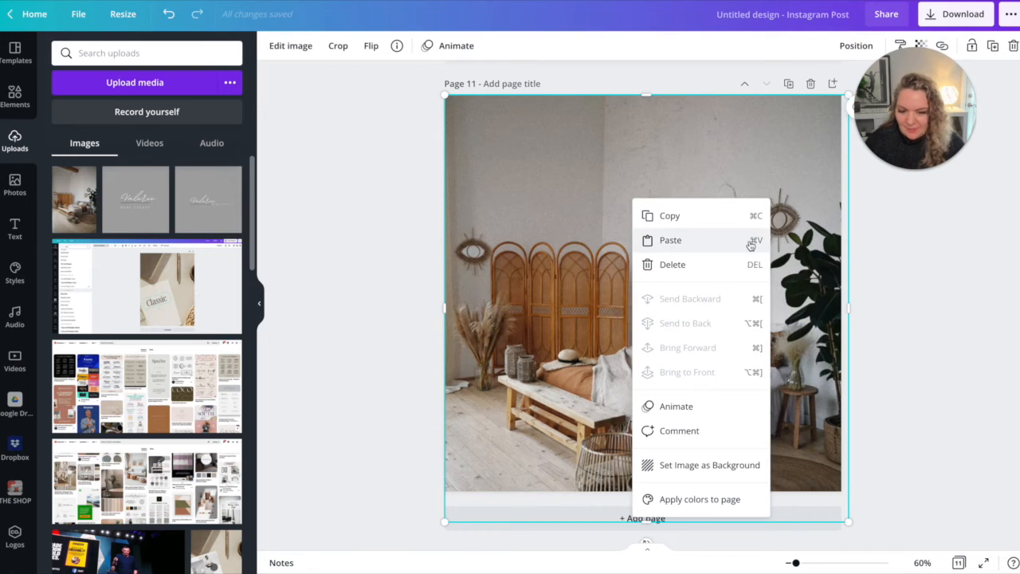
pyautogui.click(670, 239)
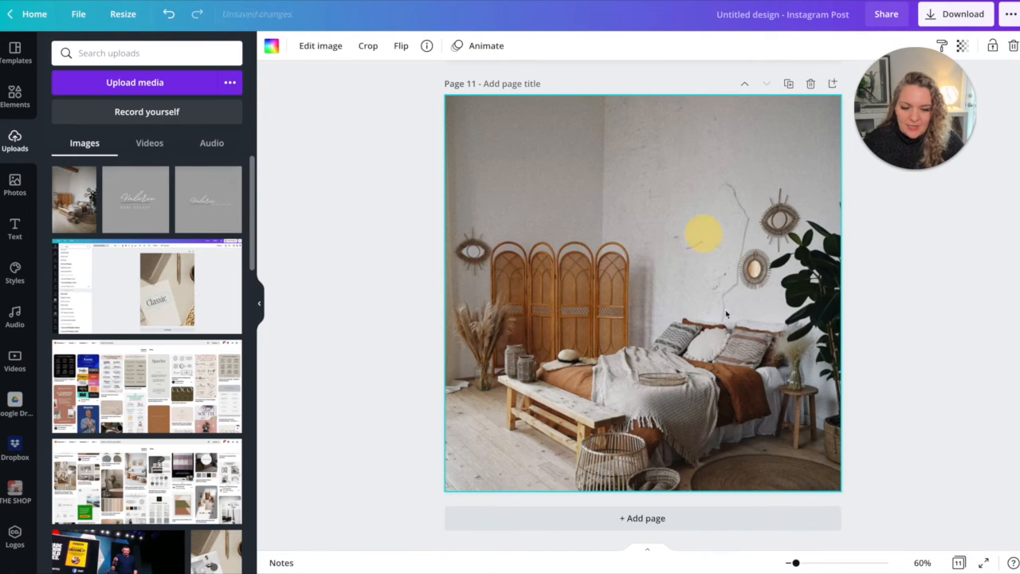
# Copy the tan-hat-and-trench-coat photo from the Unsplash boho results and paste it onto page 12
pyautogui.click(367, 45)
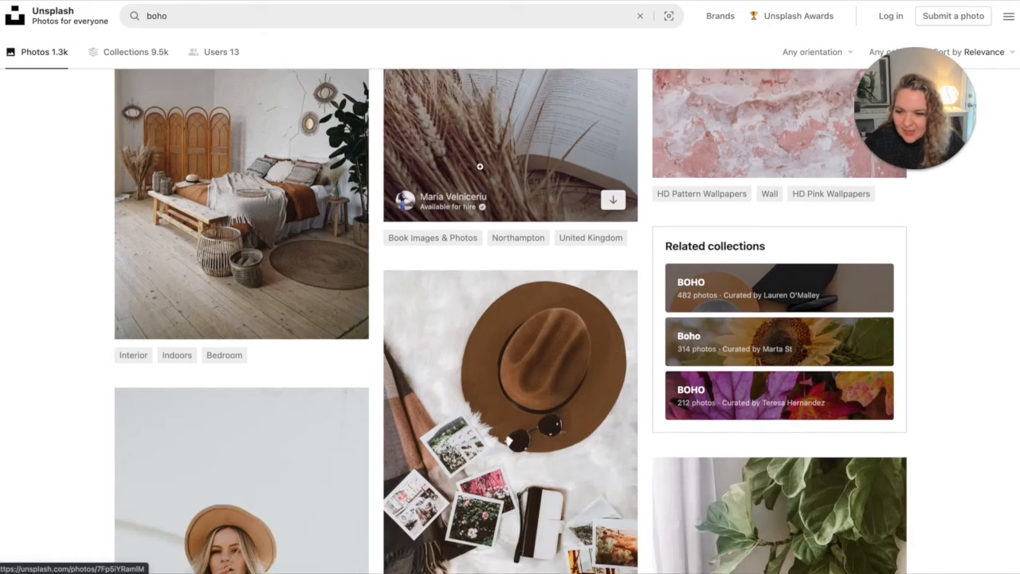
pyautogui.click(241, 494)
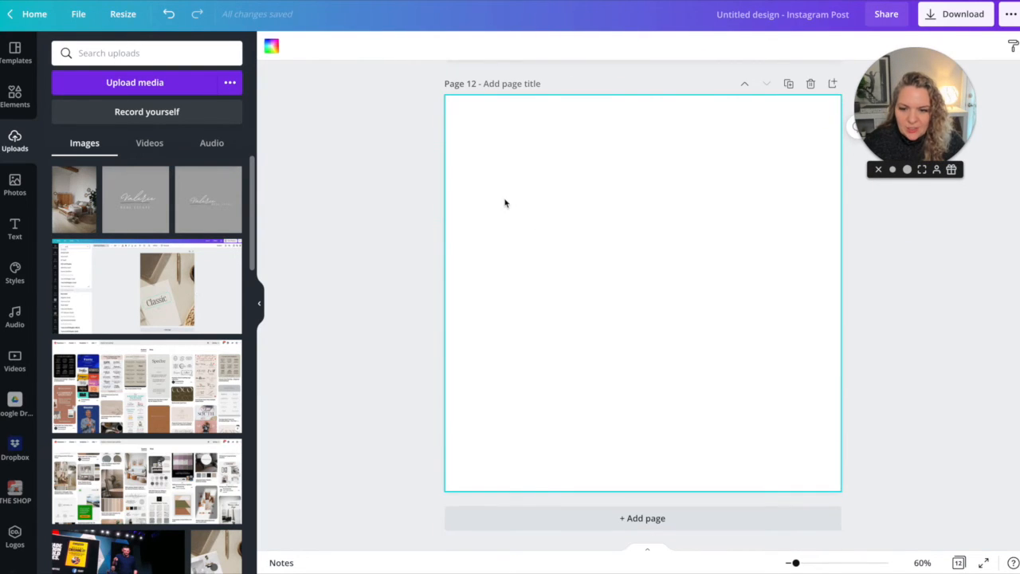
pyautogui.rightClick(506, 204)
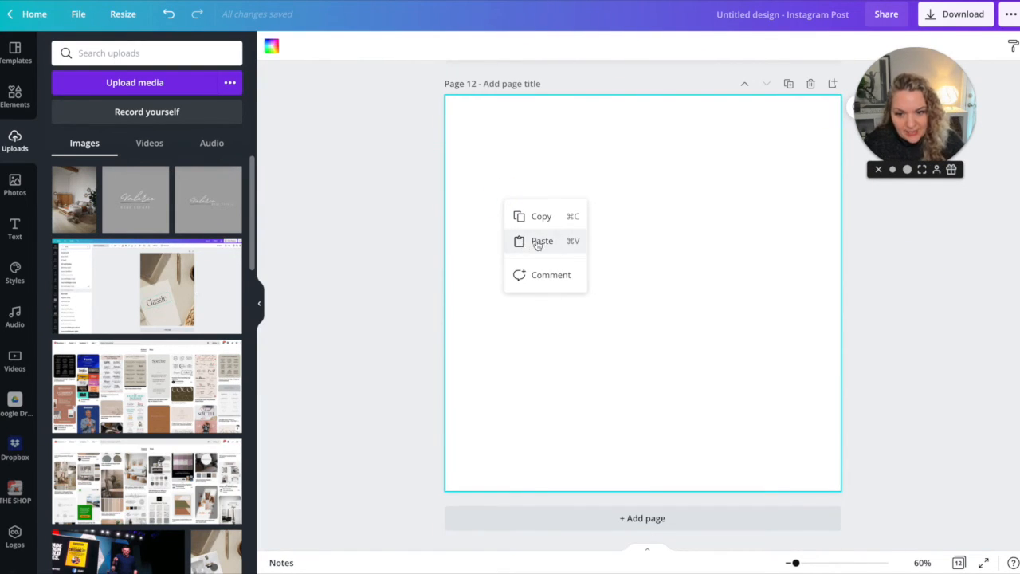
pyautogui.click(620, 239)
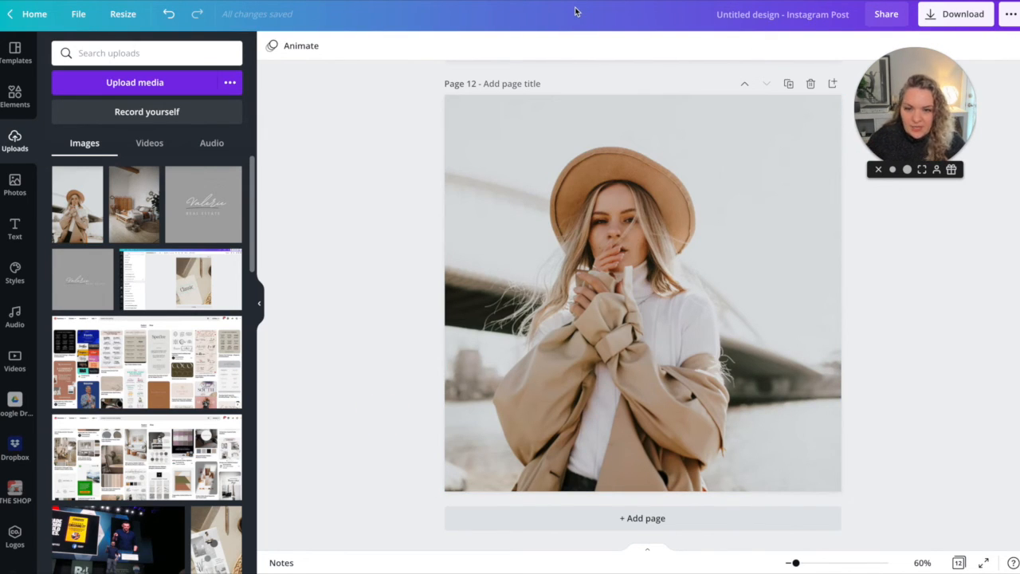
pyautogui.click(783, 15)
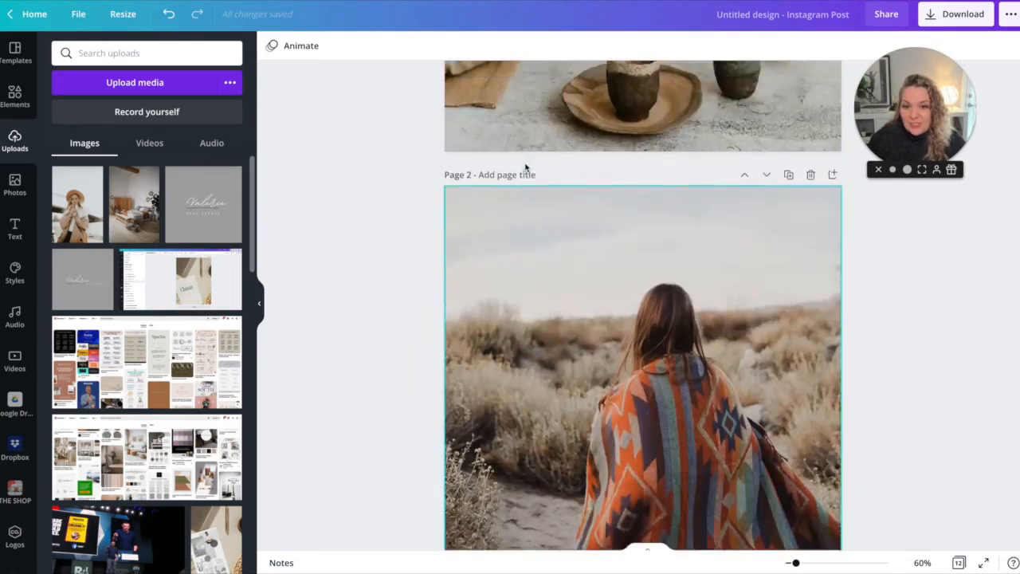
pyautogui.scroll(-3)
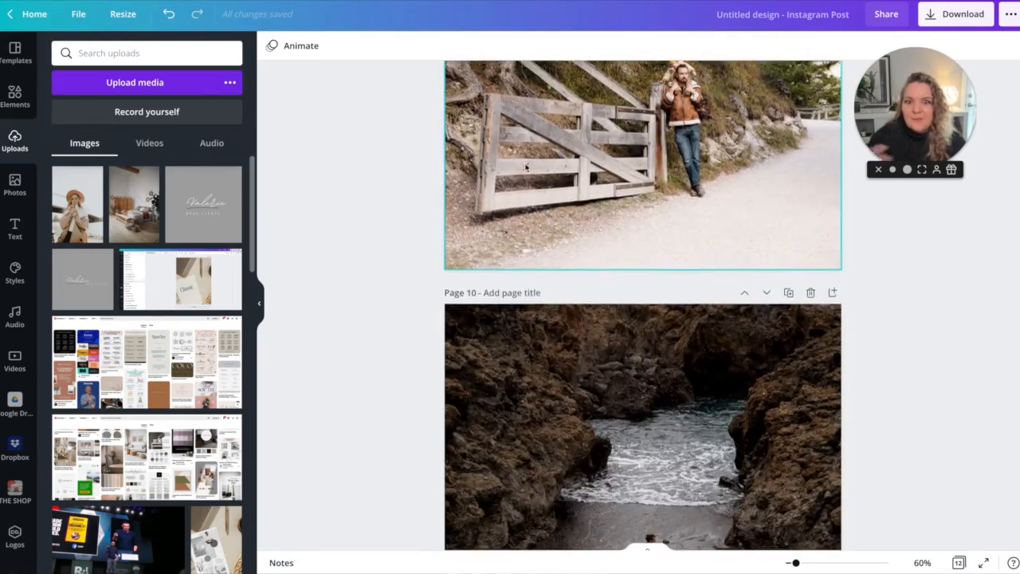
pyautogui.scroll(-3)
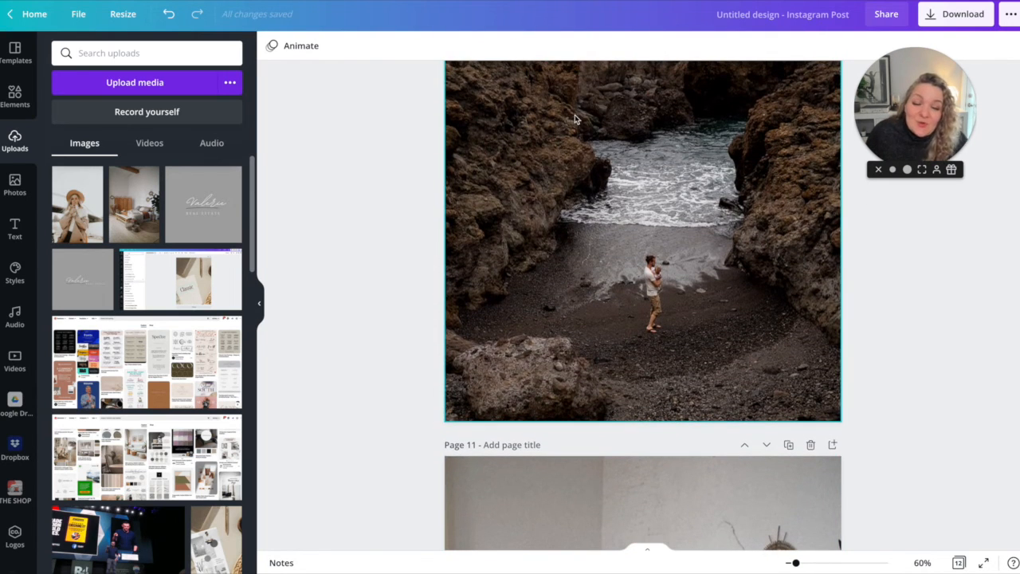
pyautogui.moveTo(688, 150)
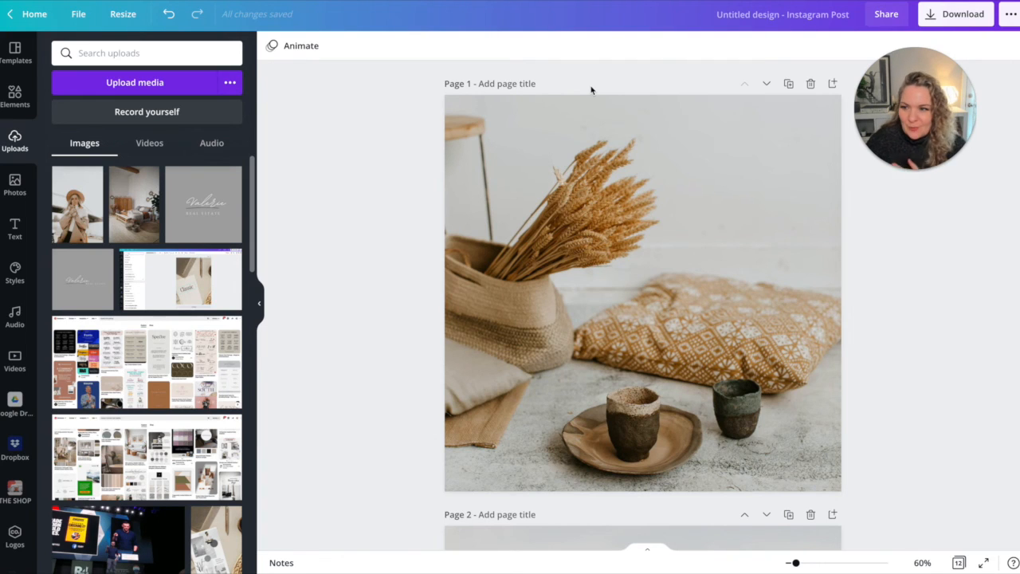
pyautogui.moveTo(423, 164)
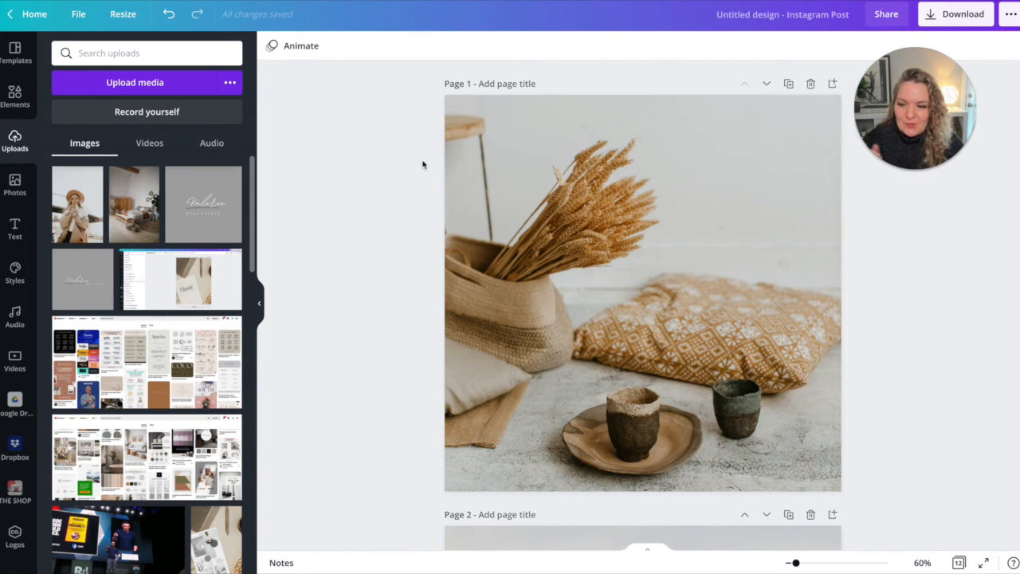
pyautogui.moveTo(213, 270)
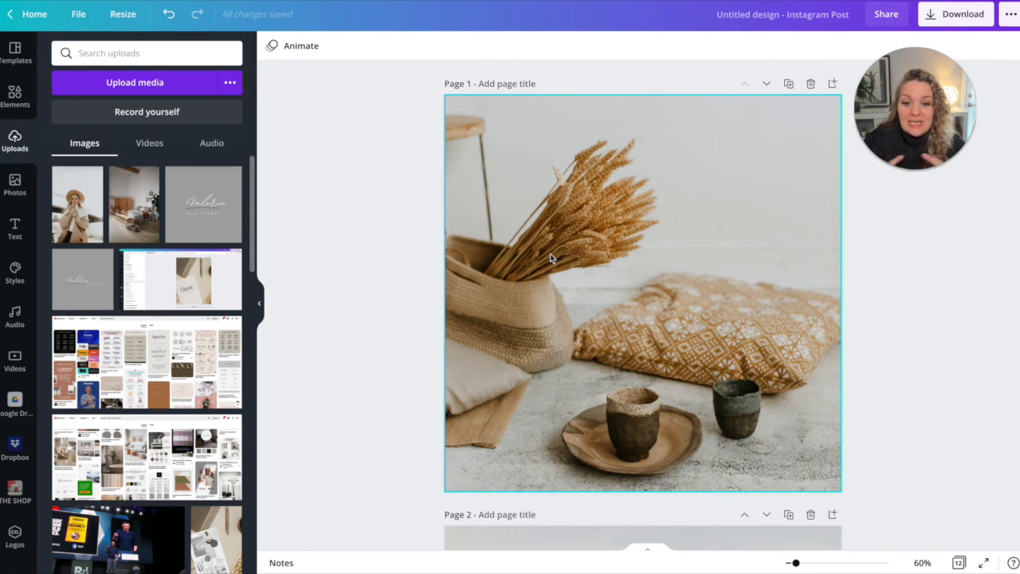
pyautogui.scroll(-3)
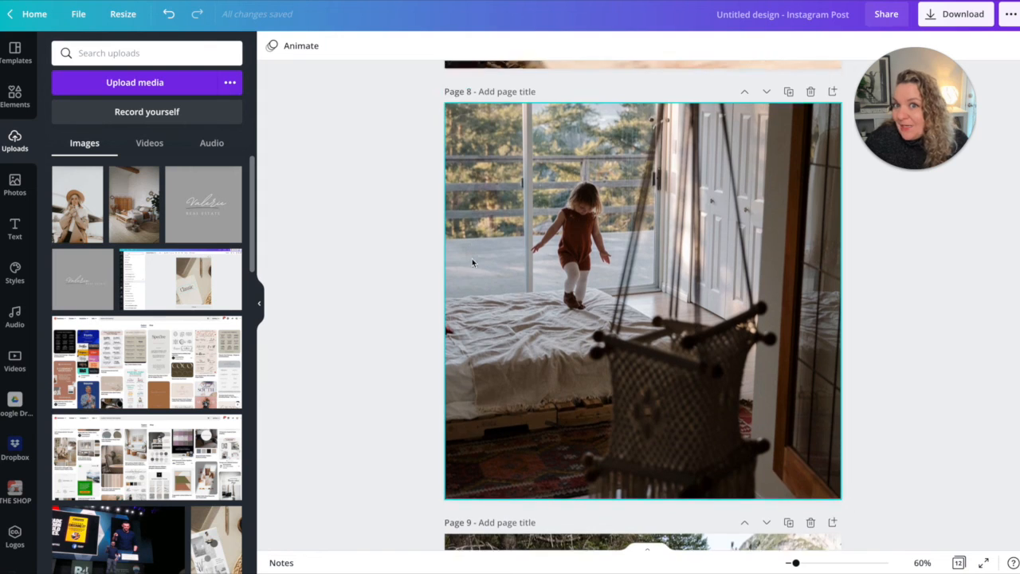
pyautogui.scroll(-3)
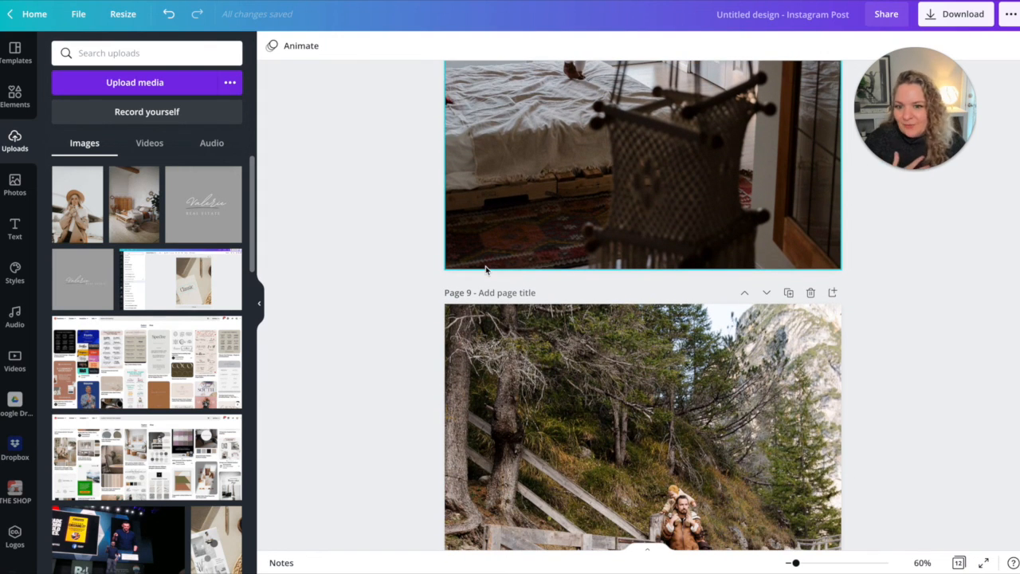
pyautogui.scroll(-3)
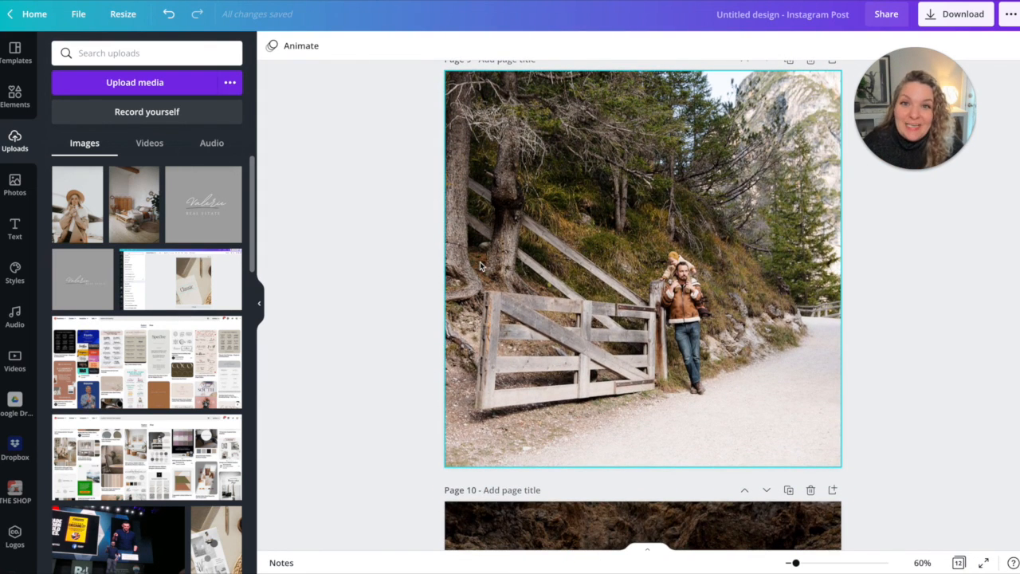
pyautogui.moveTo(645, 199)
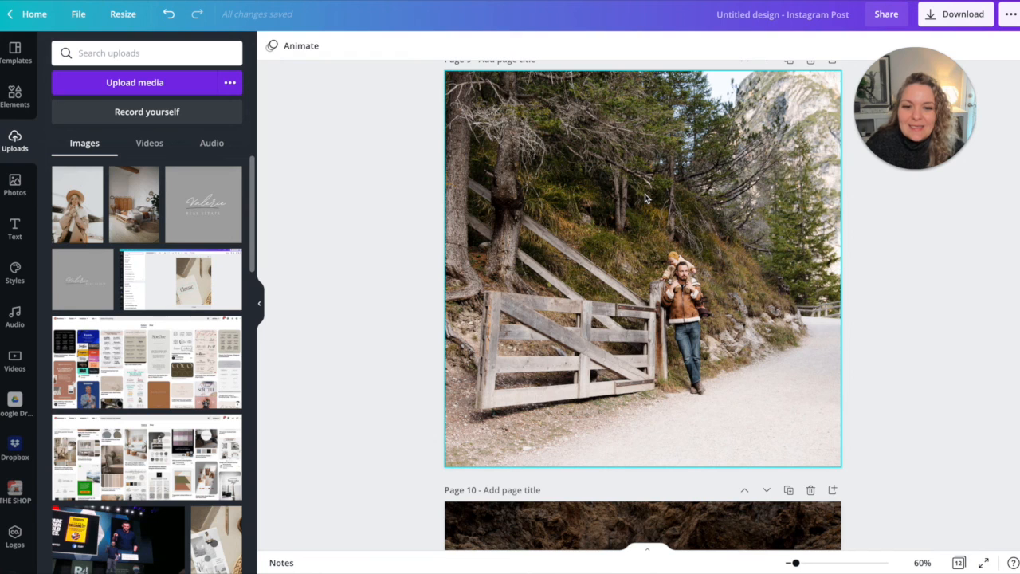
pyautogui.scroll(-3)
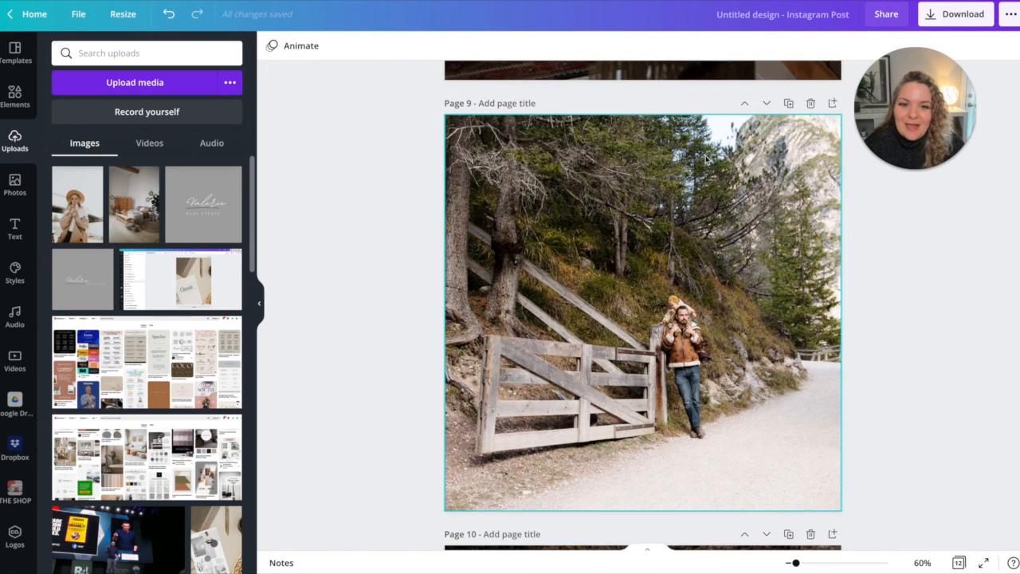
pyautogui.scroll(-3)
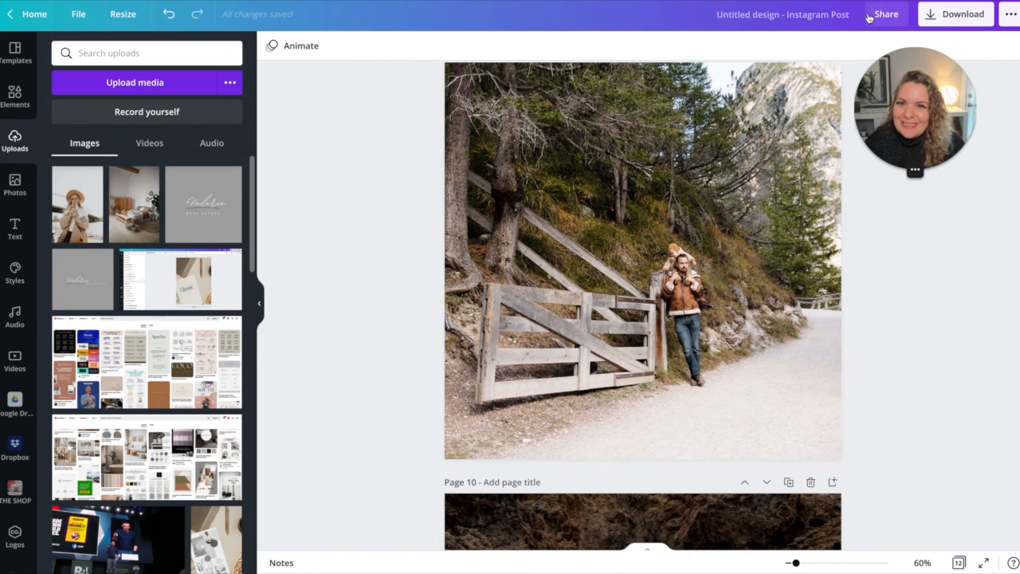